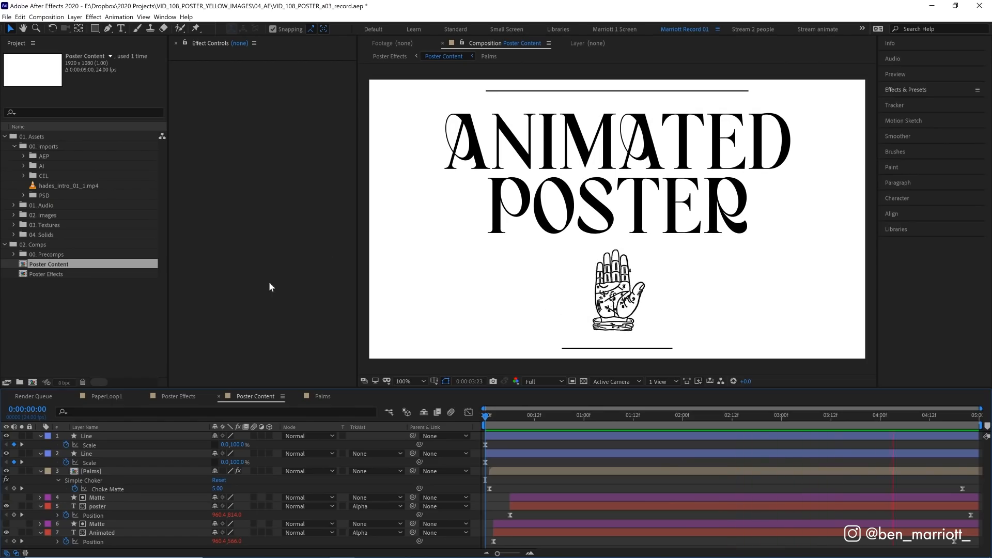
Open the Poster Effects comp and preview the title on crumpled glued paper.
click(177, 396)
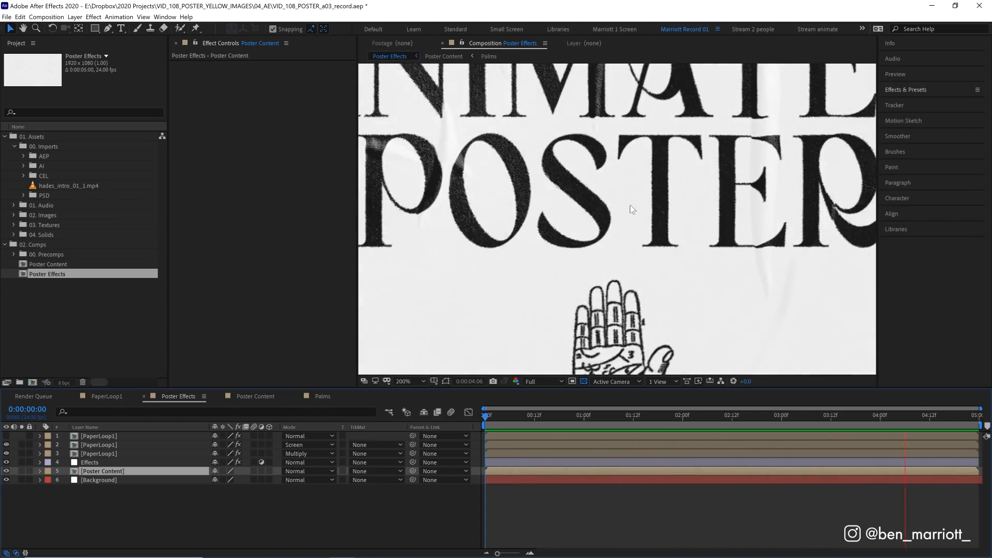
click(607, 415)
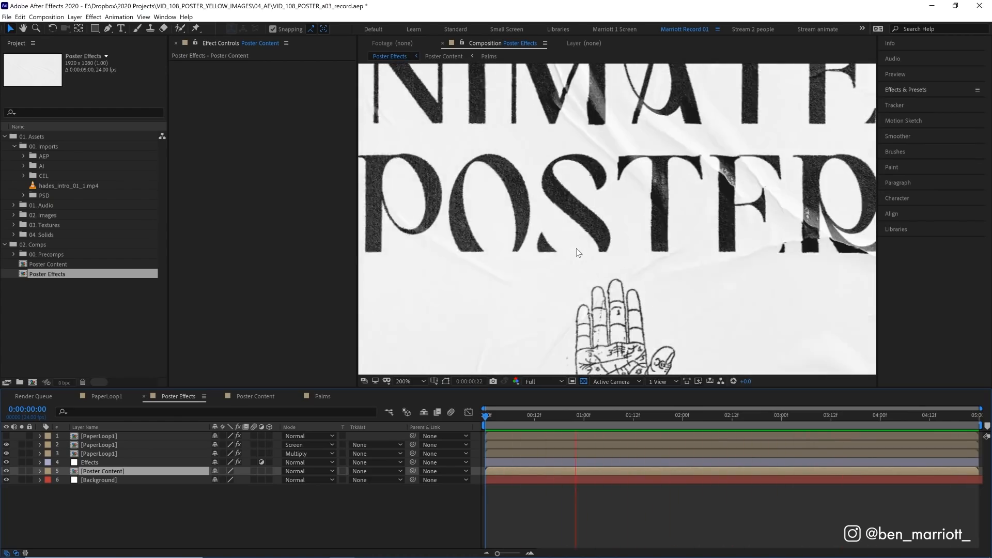
click(774, 415)
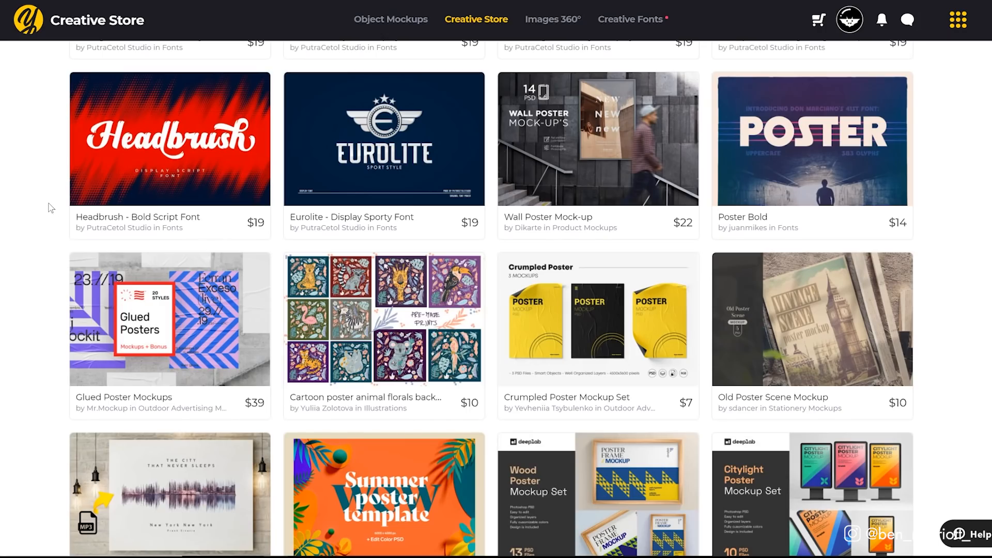
mouse_move(38, 260)
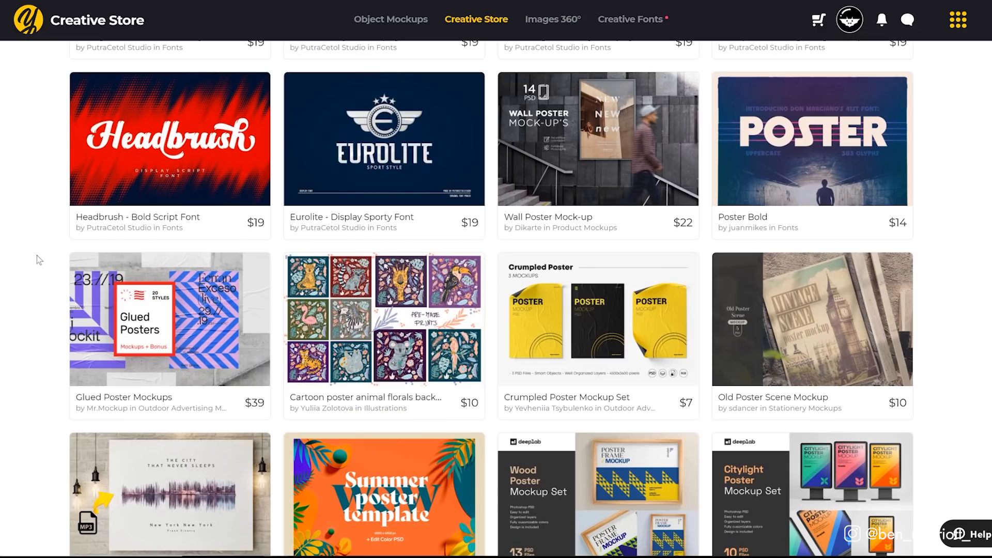
Open the 60 Glued Poster Mockup Bundle page and scroll through the font and illustration packs.
click(169, 319)
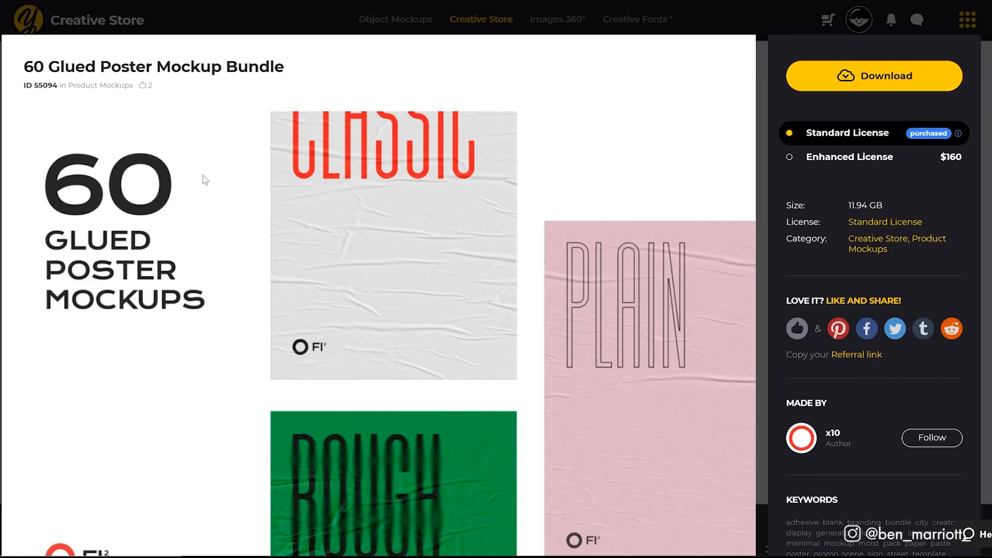
mouse_move(233, 228)
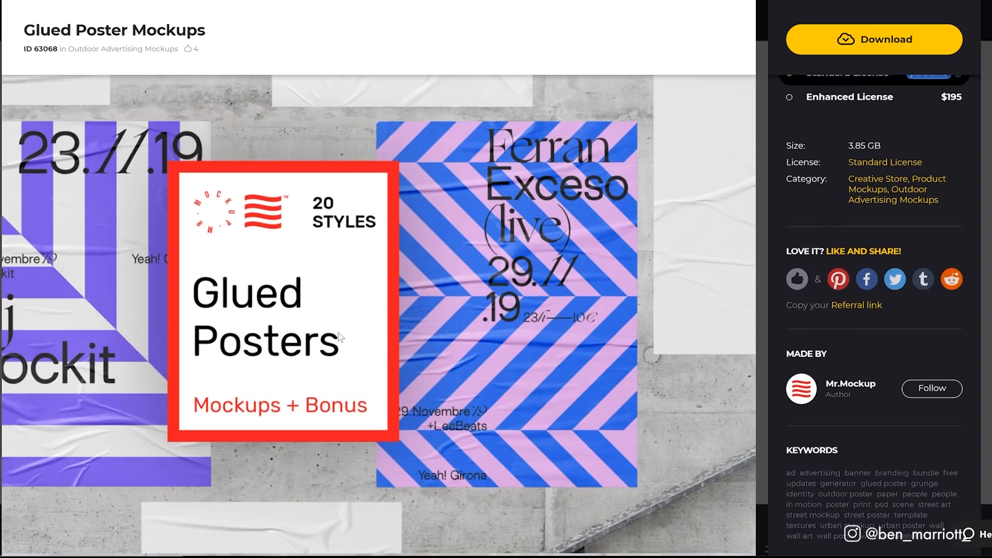
scroll(down, 3)
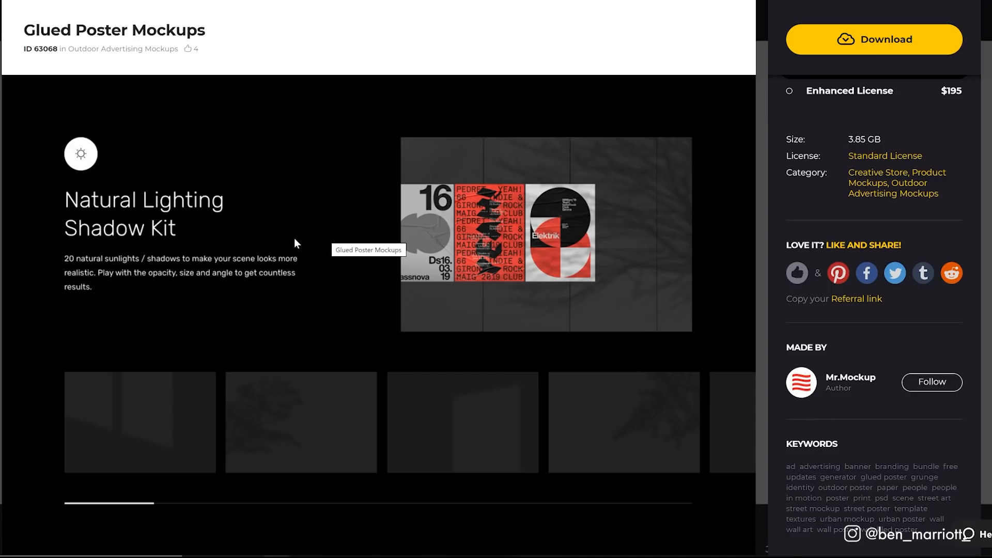
mouse_move(321, 296)
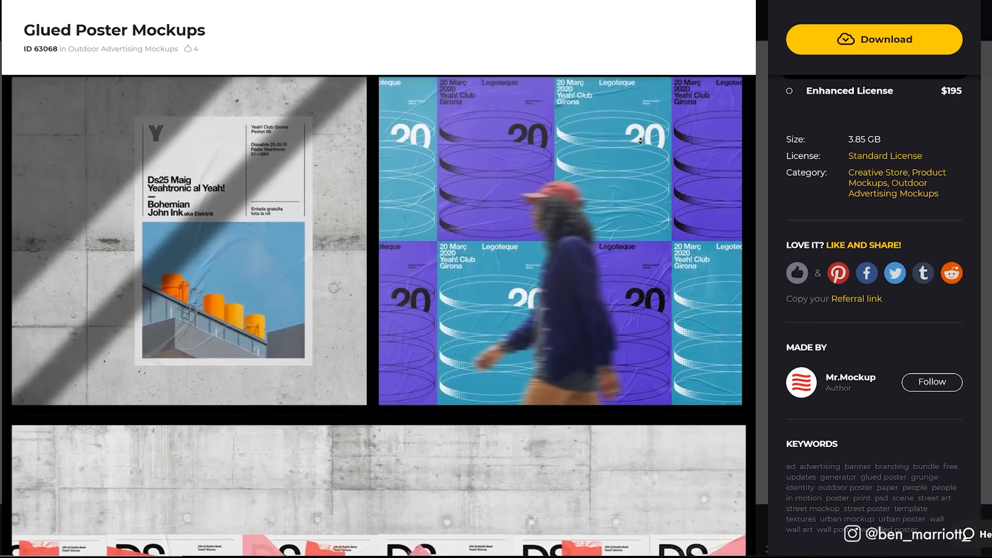
scroll(down, 3)
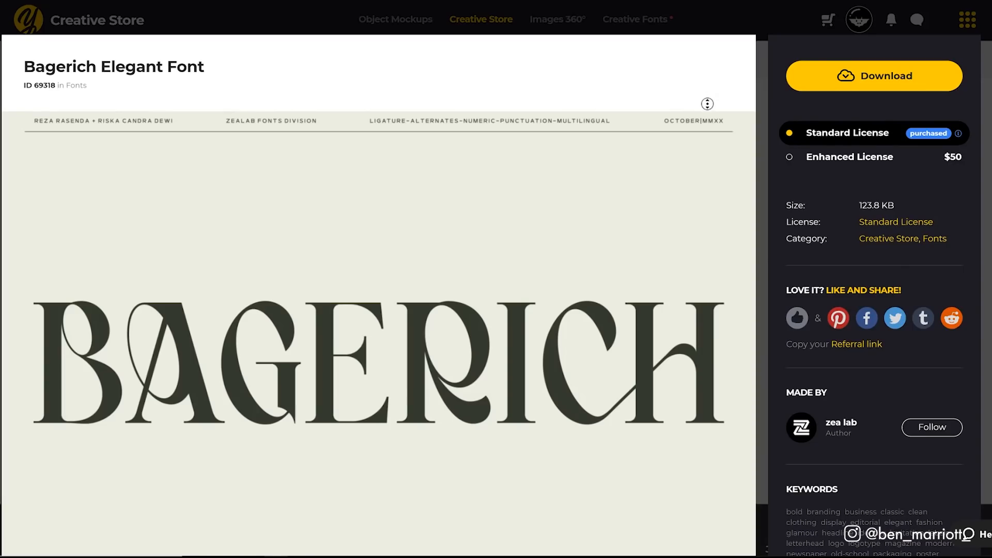
scroll(down, 3)
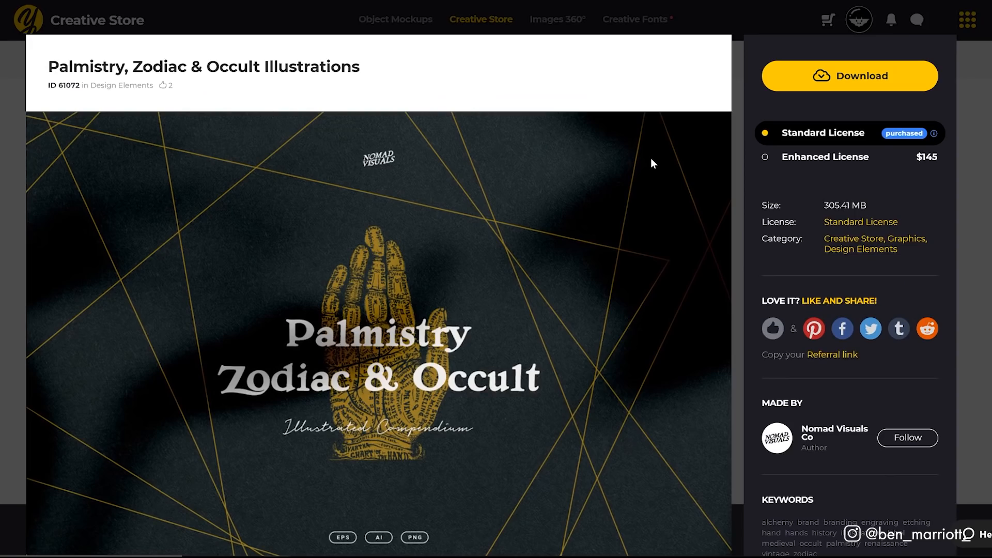
scroll(down, 3)
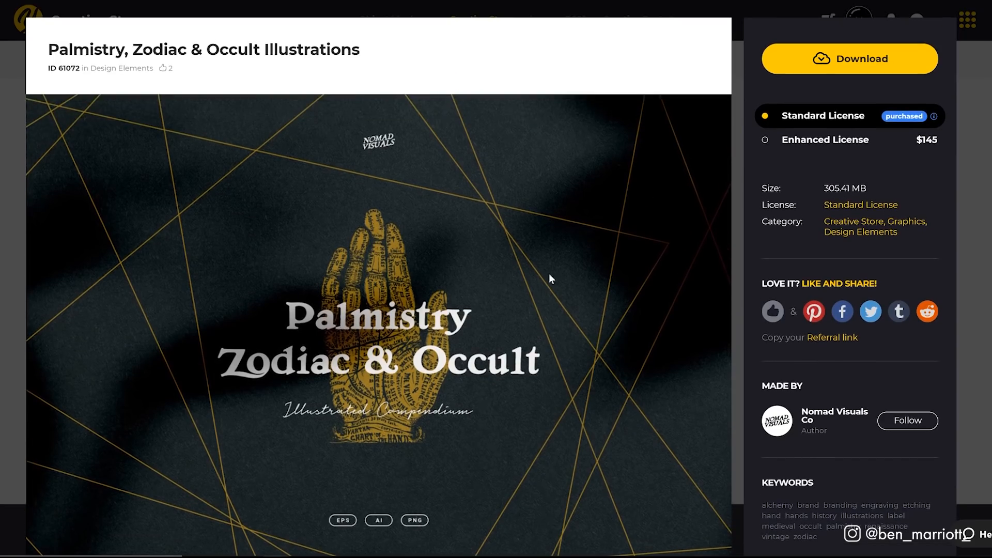
mouse_move(568, 270)
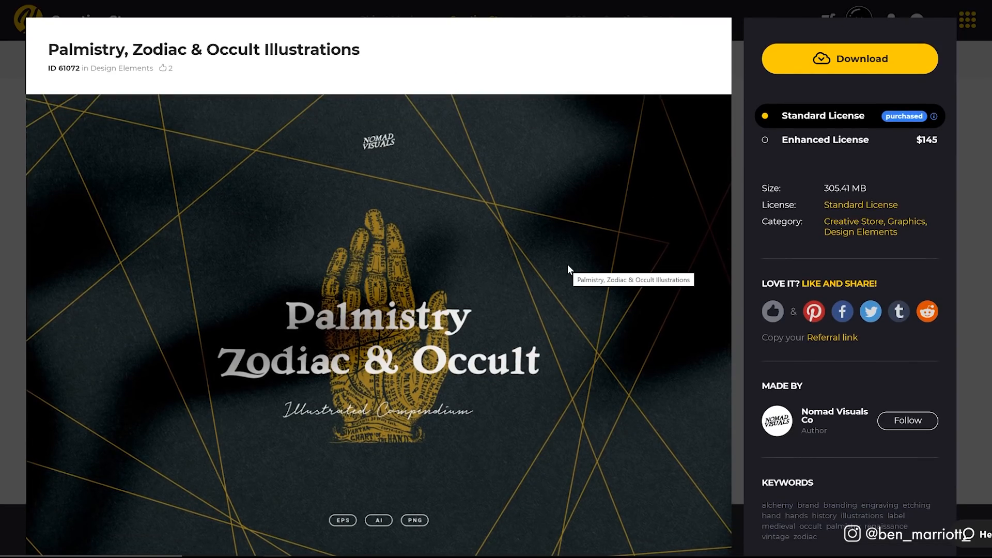
scroll(down, 3)
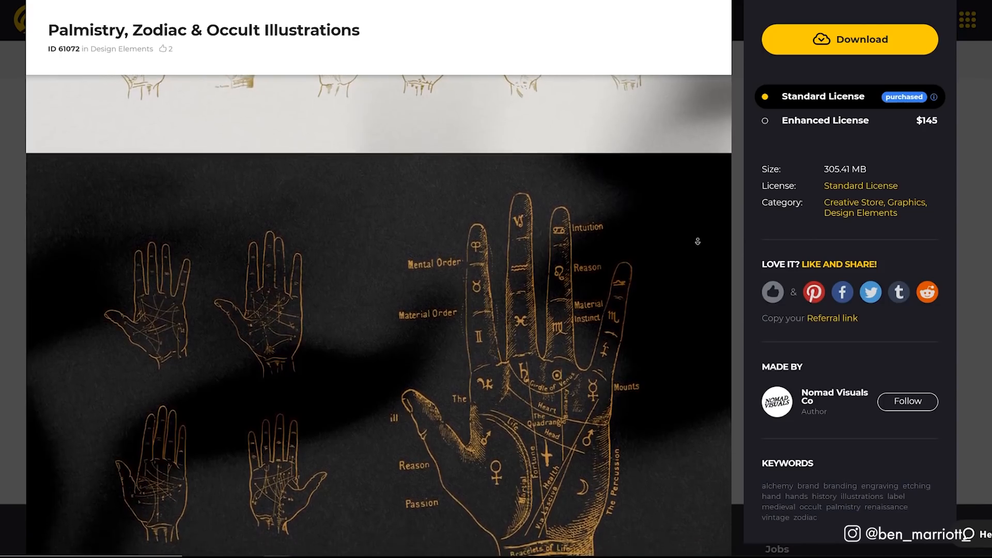
scroll(down, 3)
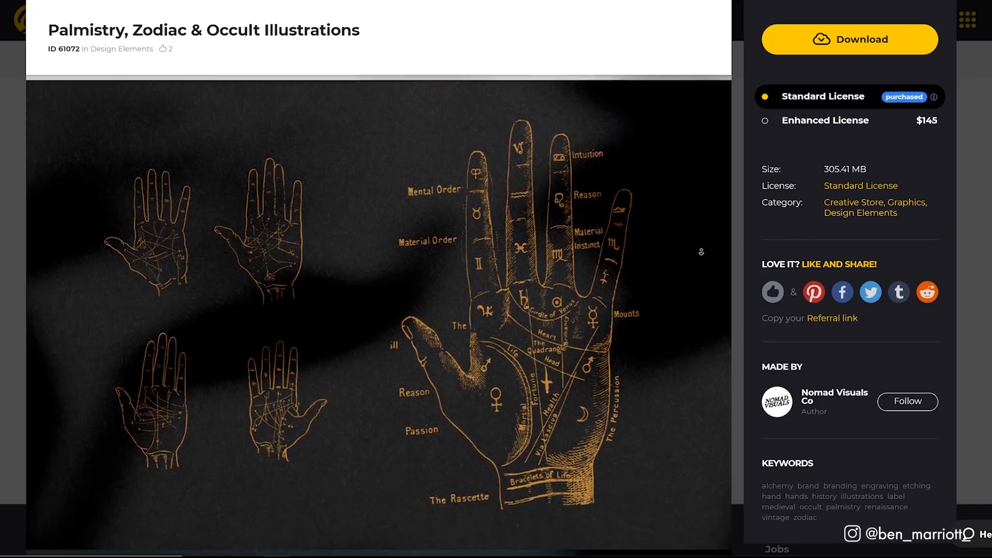
scroll(down, 3)
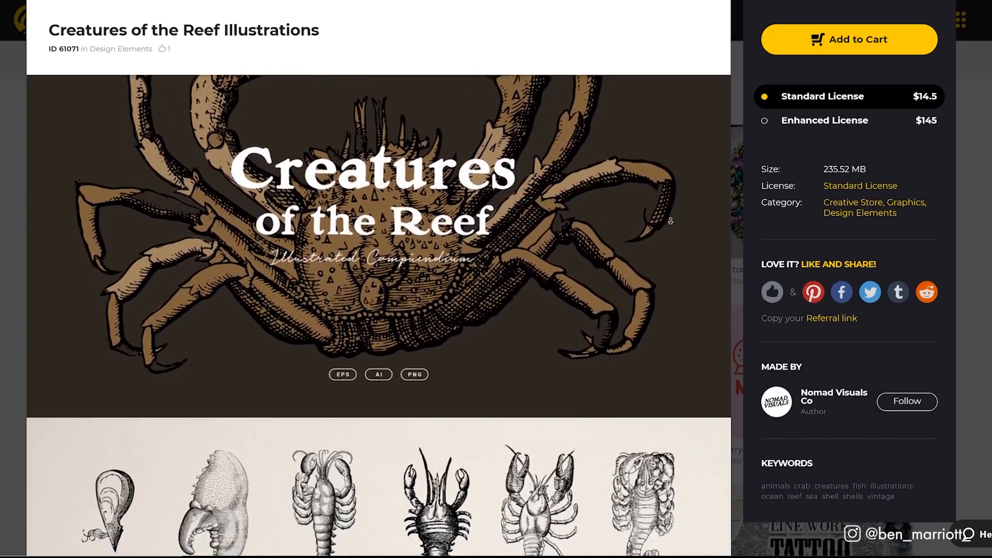
scroll(down, 3)
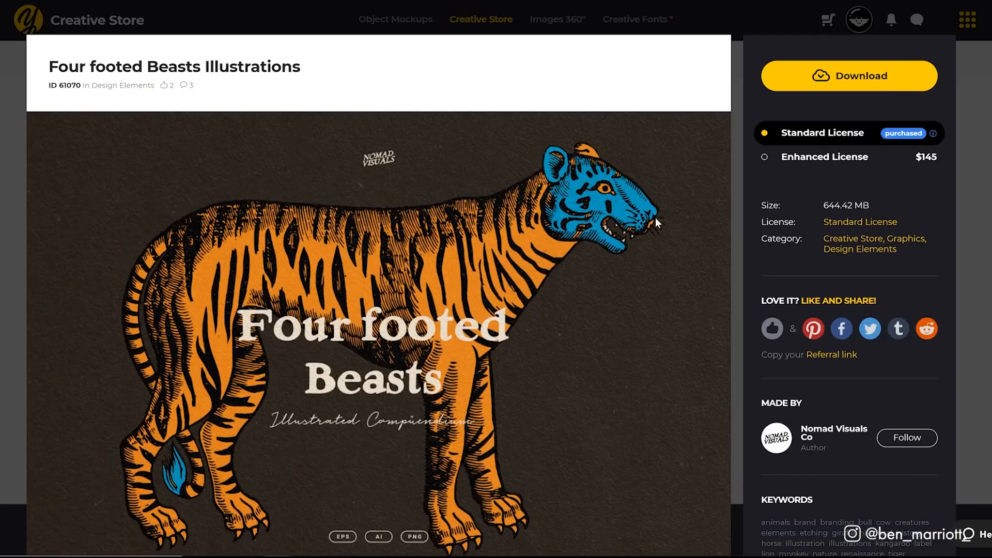
scroll(down, 3)
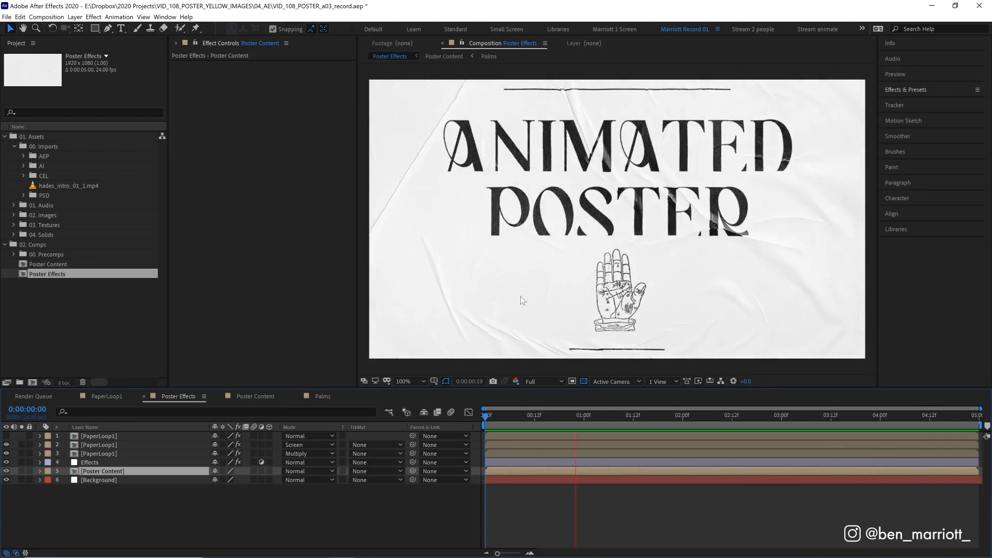
click(775, 415)
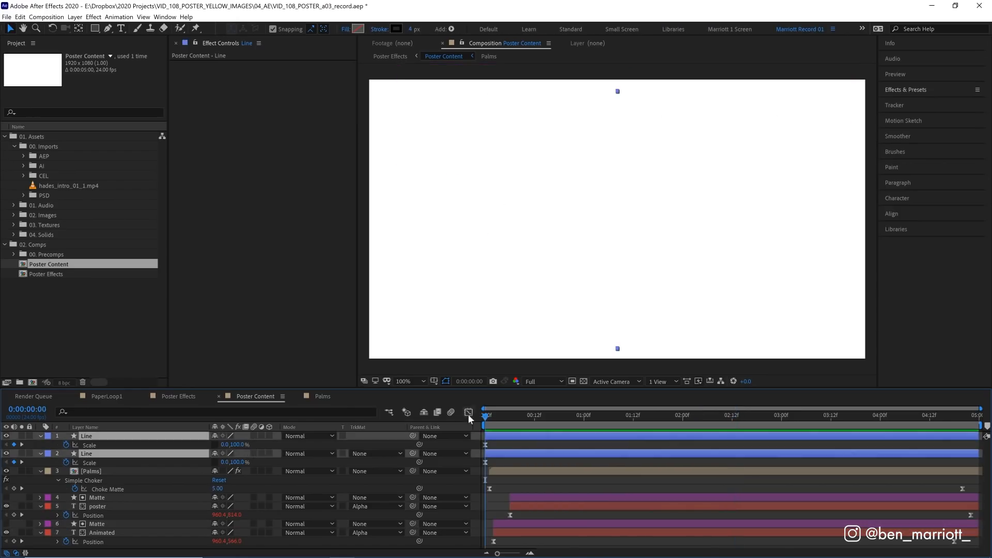
click(578, 415)
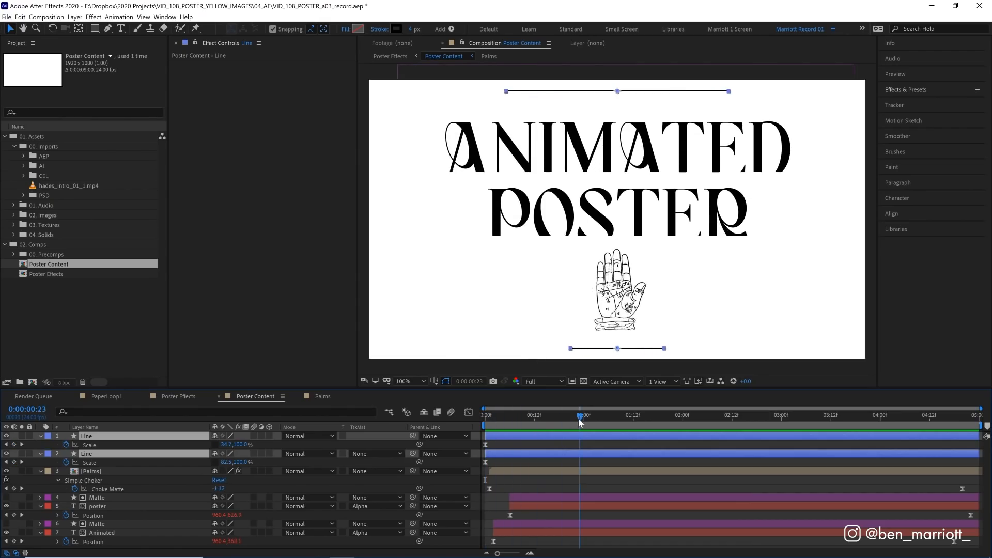
click(742, 415)
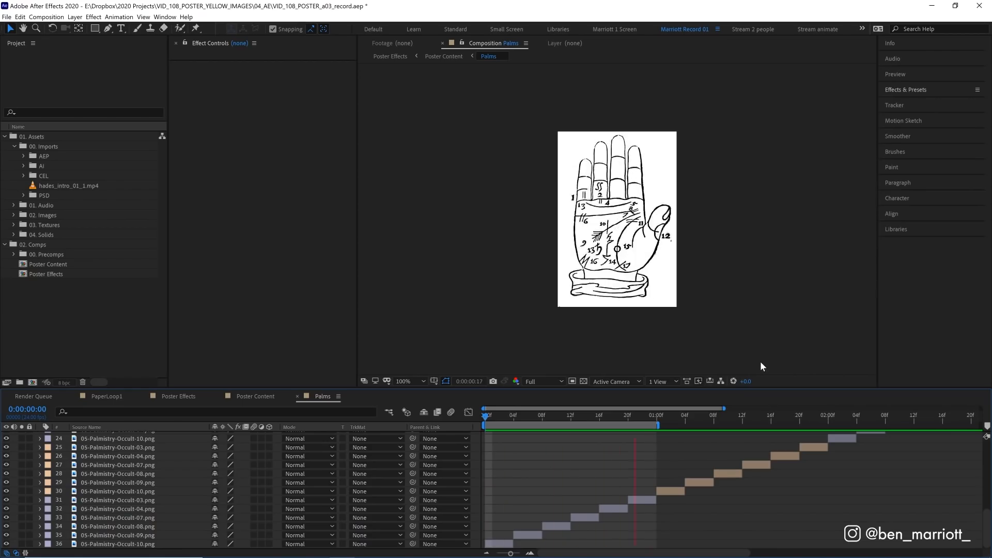
mouse_move(771, 361)
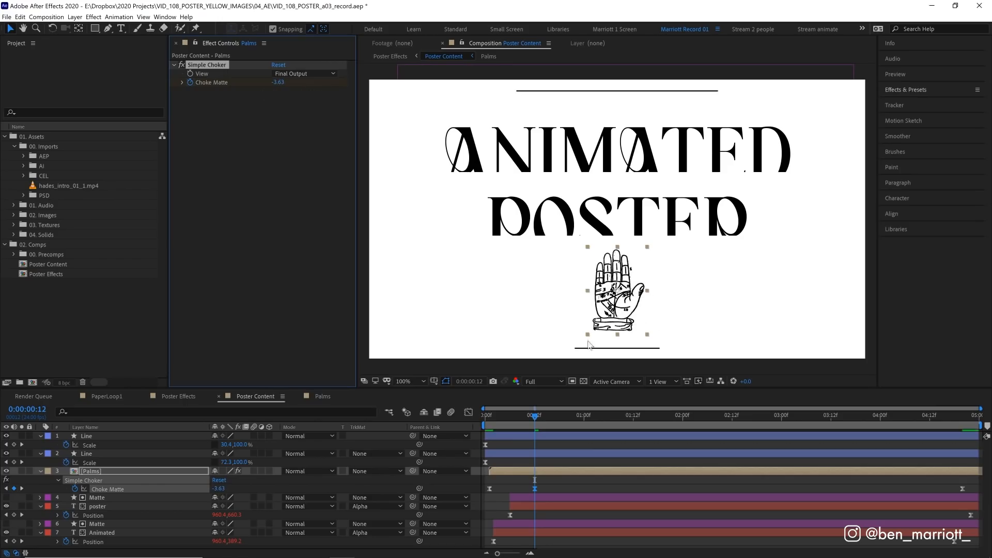
click(506, 415)
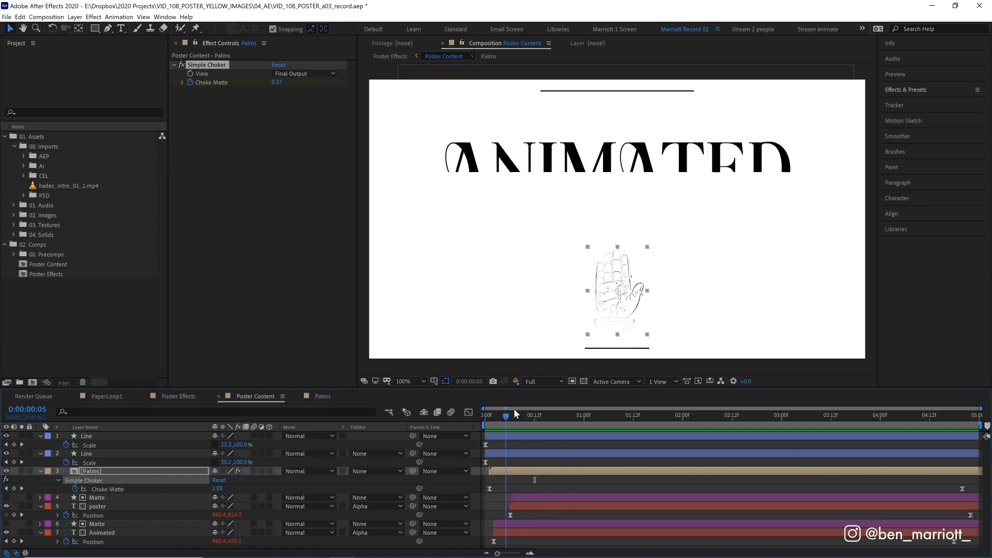
drag(505, 416, 652, 416)
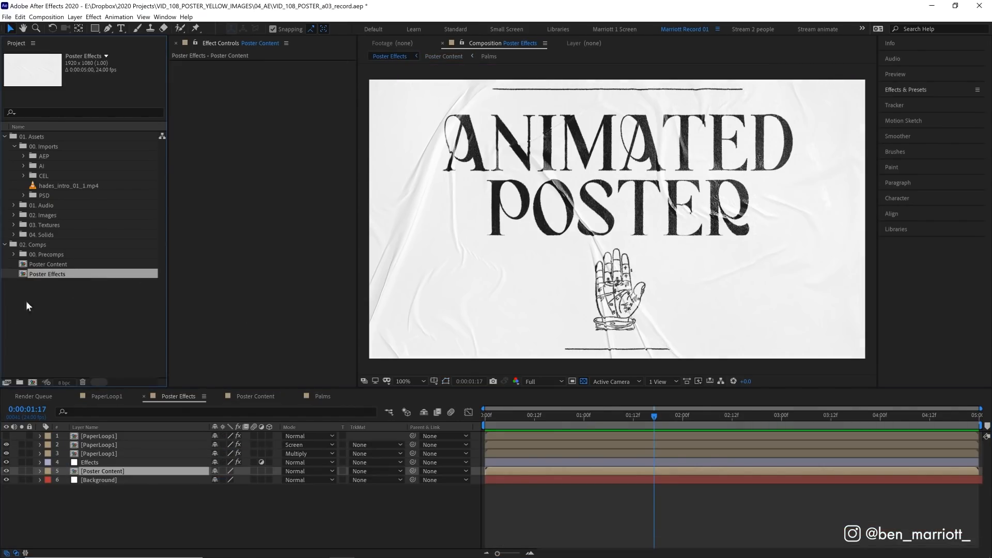
mouse_move(53, 294)
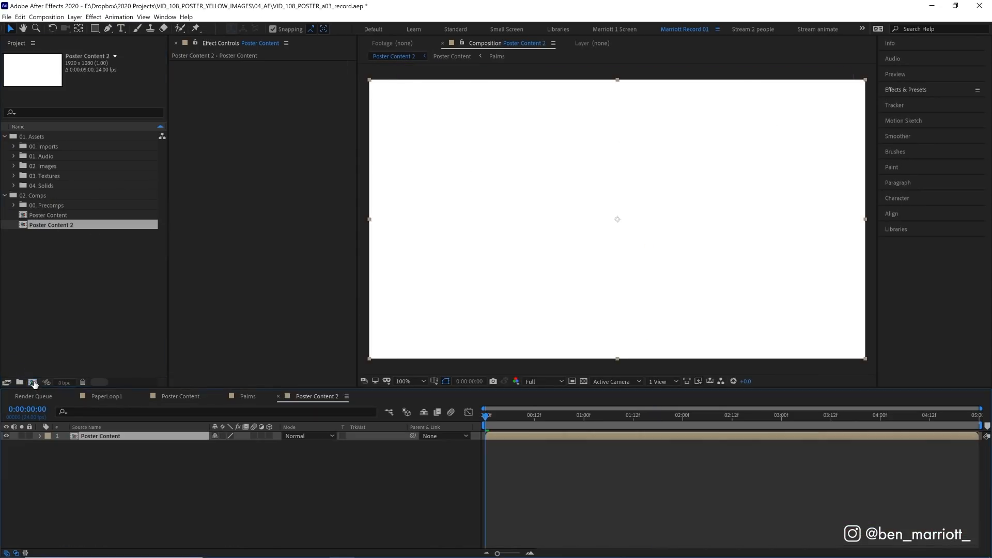
Nest the Poster Content comp as the only layer in a new Poster Effects comp.
double_click(51, 225)
text(Effects)
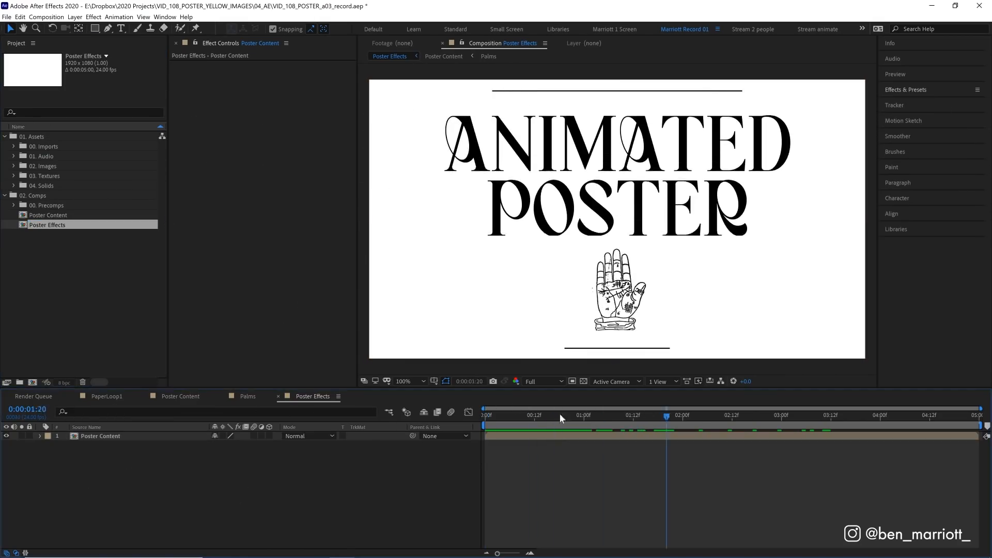
click(101, 435)
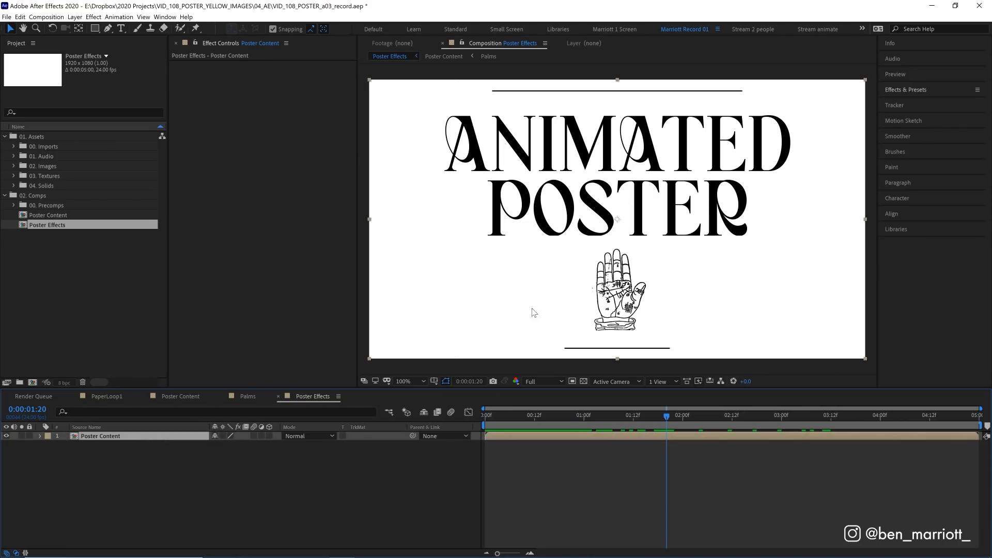
mouse_move(625, 378)
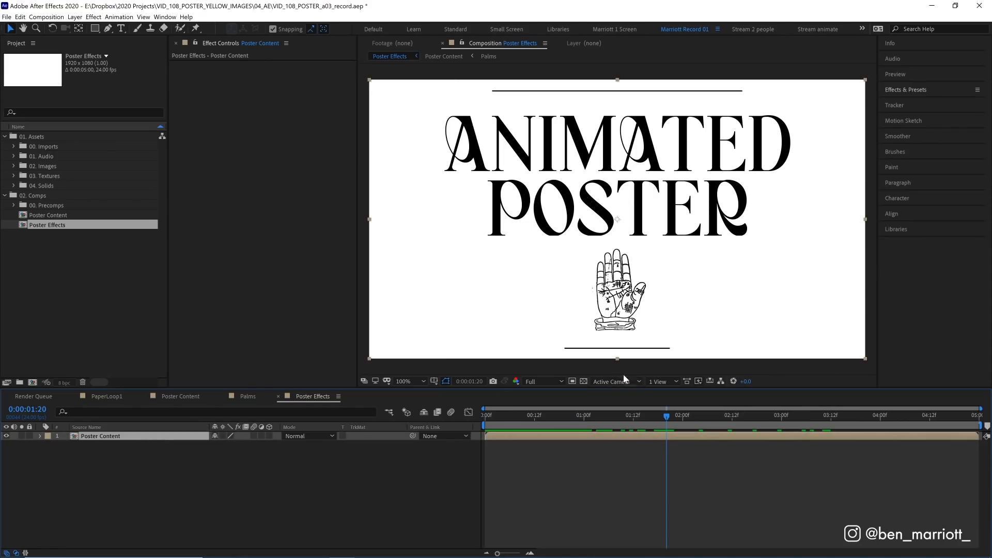
mouse_move(657, 74)
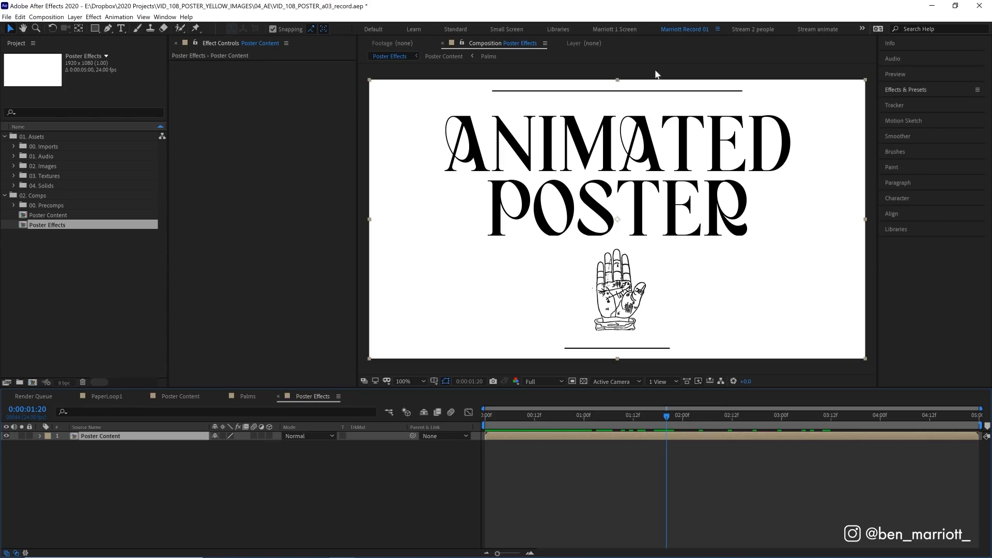
mouse_move(41, 383)
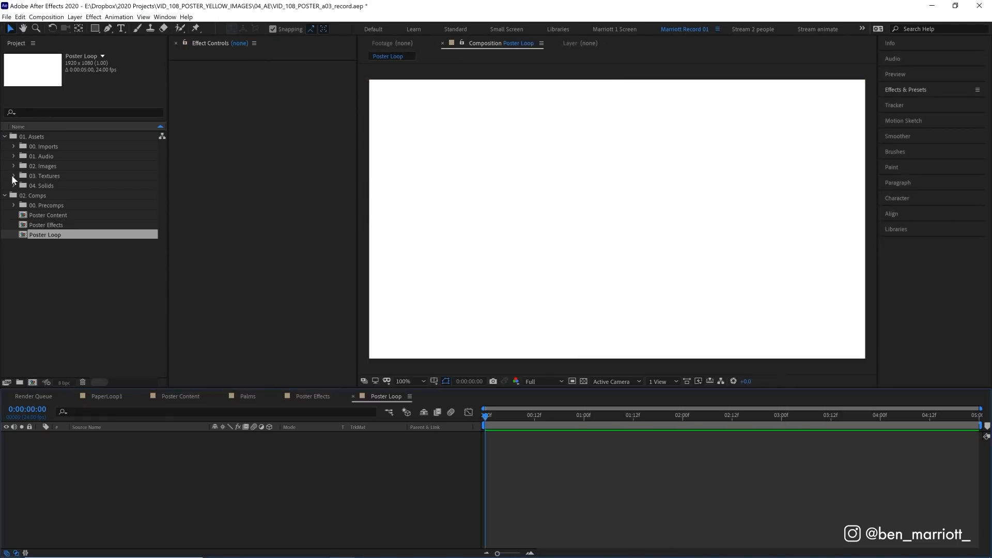
Bring the six Glued-Poster-Mockups images into Poster Loop at 53% and trim them at frame 3.
click(13, 176)
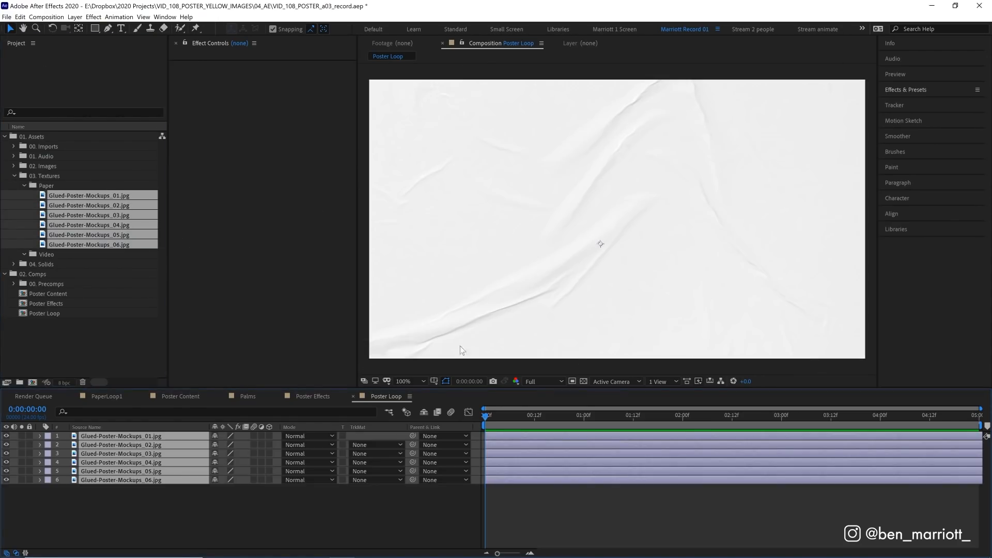
mouse_move(626, 295)
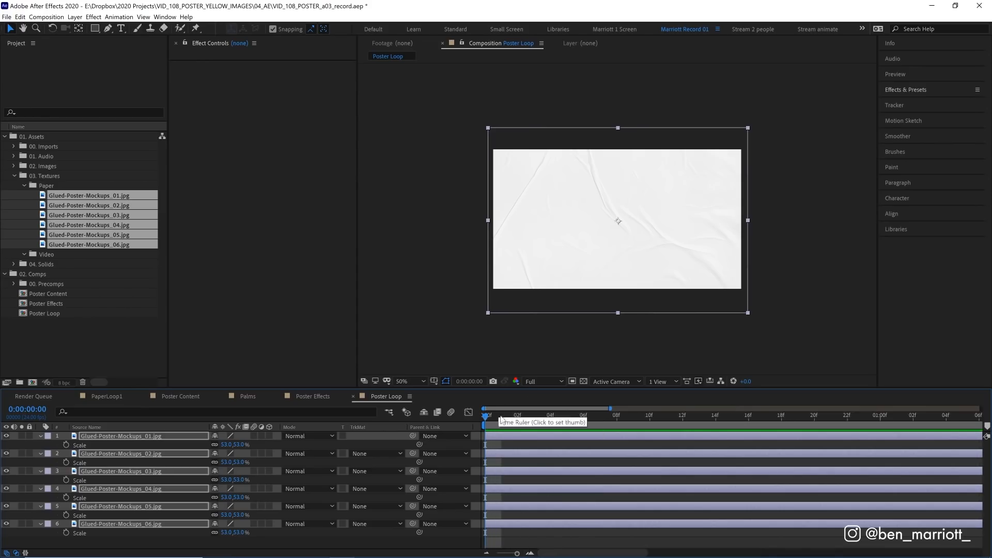
click(534, 416)
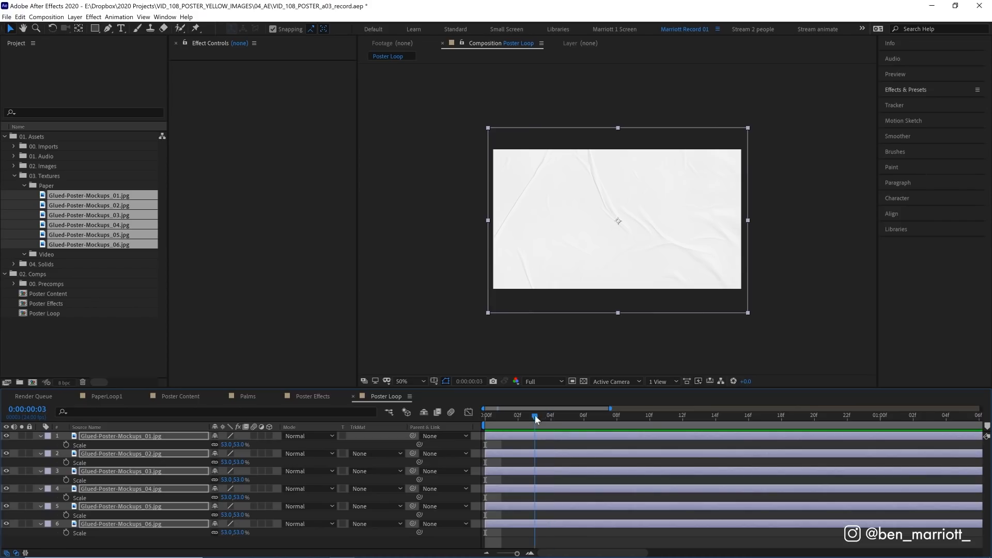
mouse_move(536, 419)
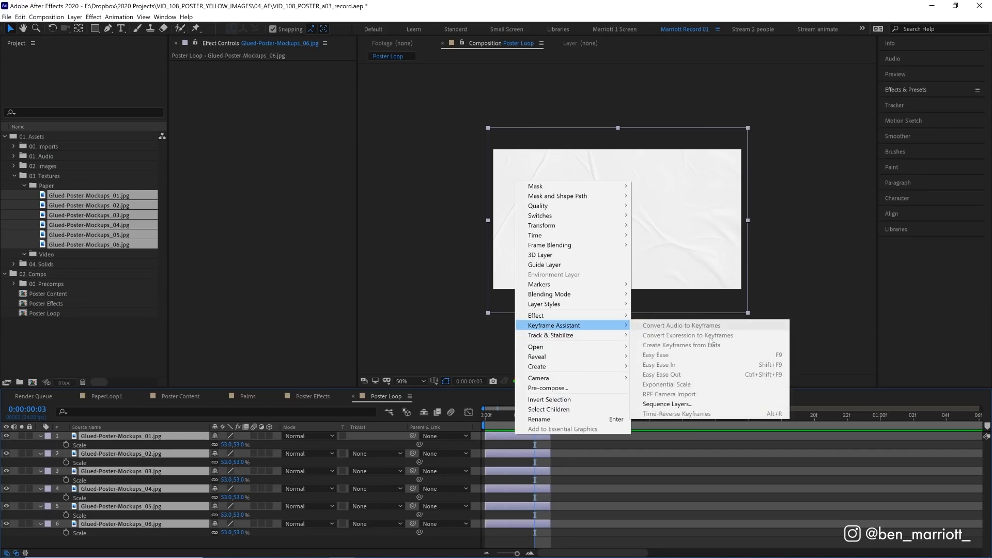
Sequence the six paper layers back to back and scrub the one-second loop.
click(668, 403)
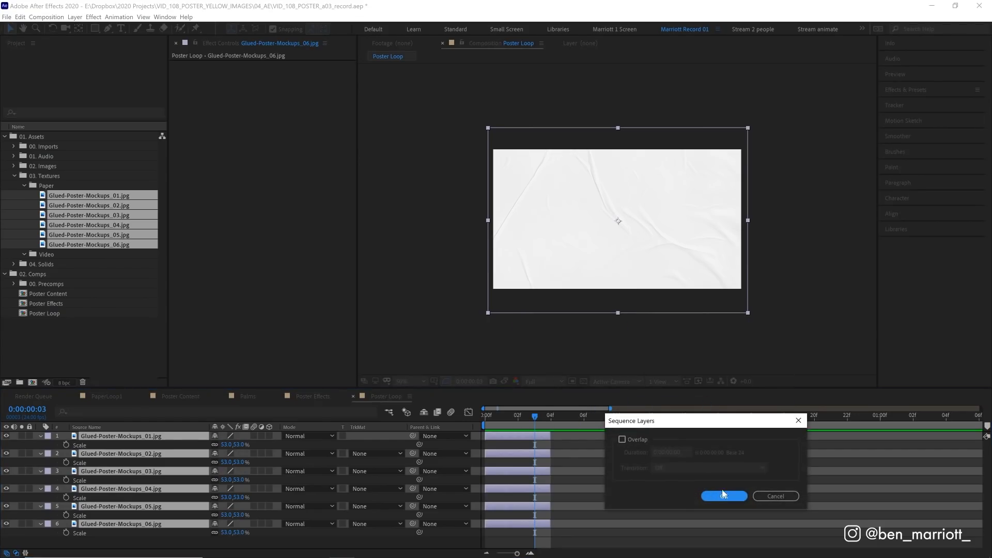
click(724, 496)
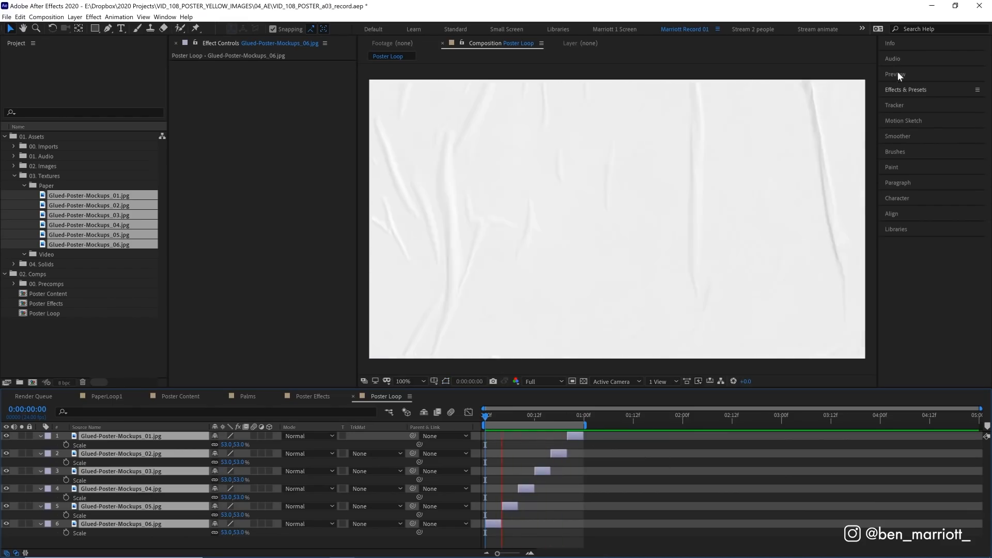
click(559, 415)
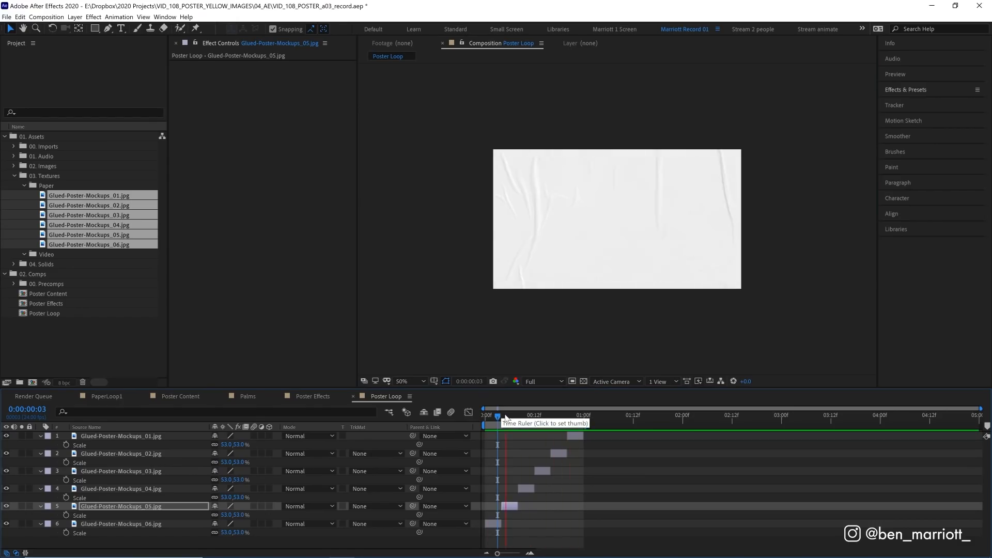
drag(498, 415, 522, 416)
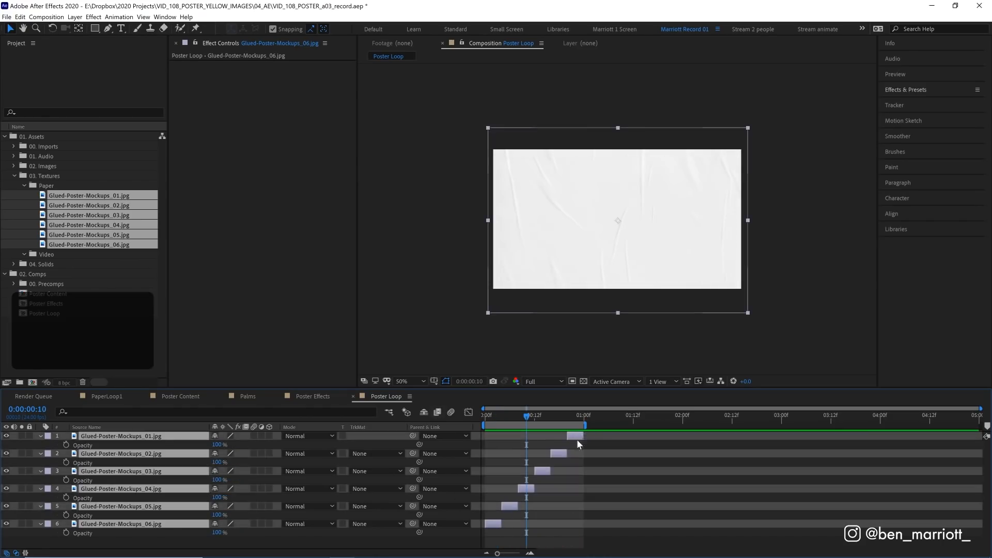
Duplicate the Poster Loop paper layers with Ctrl+D, making twelve.
key(ctrl+d)
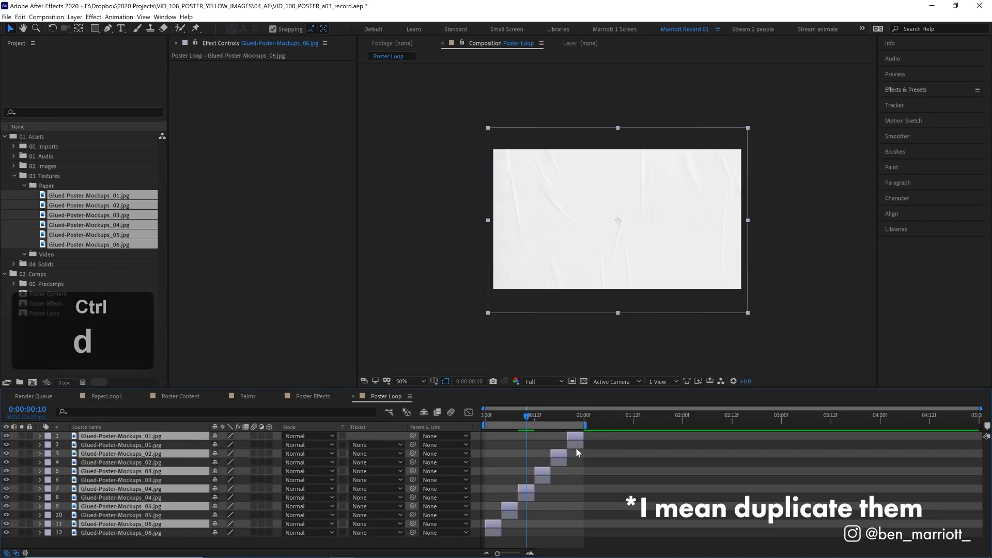
key(ctrl+d)
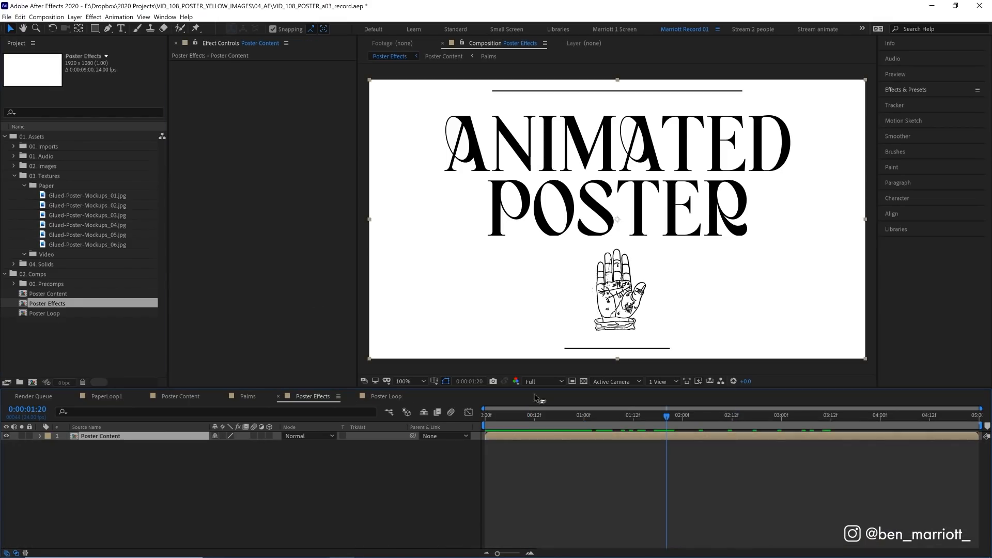
Place Poster Loop above Poster Content and set its blend mode to Multiply.
click(44, 313)
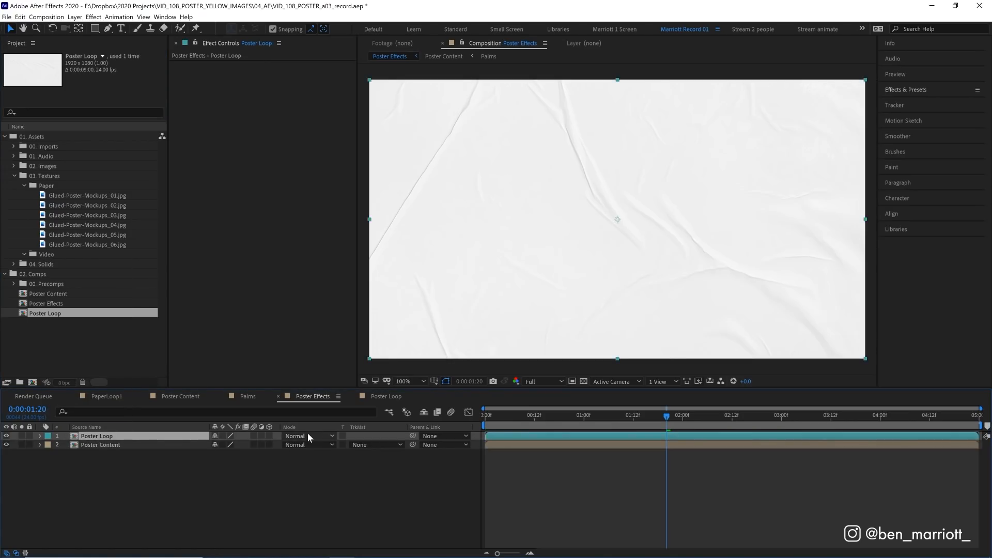
click(308, 436)
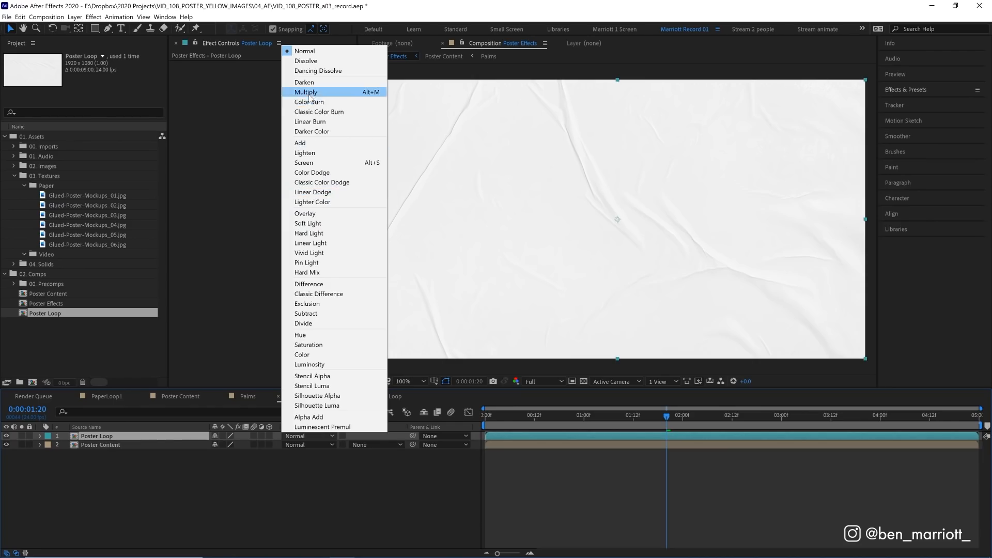
click(306, 92)
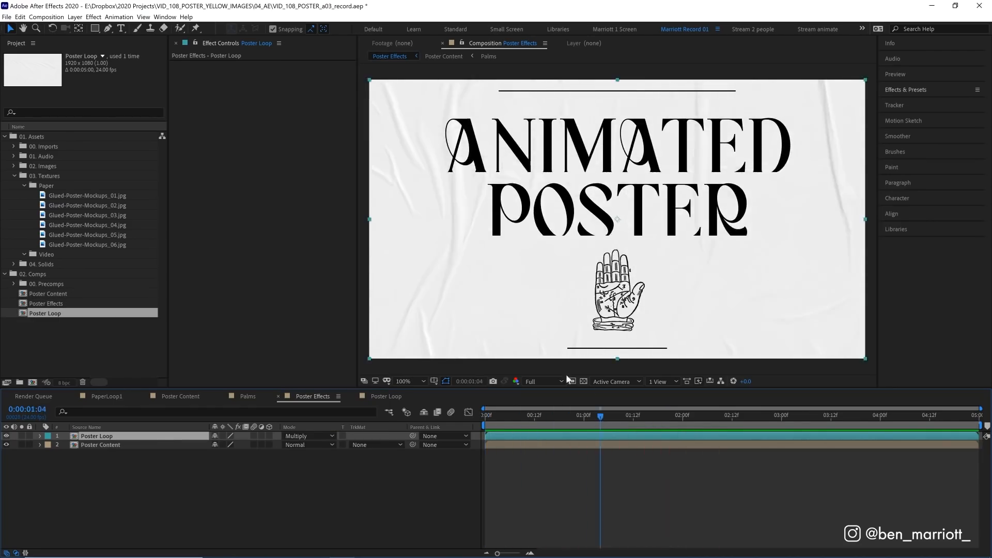
Apply Curves to Poster Loop and set Poster Content's opacity to 90%.
click(906, 90)
text(cur)
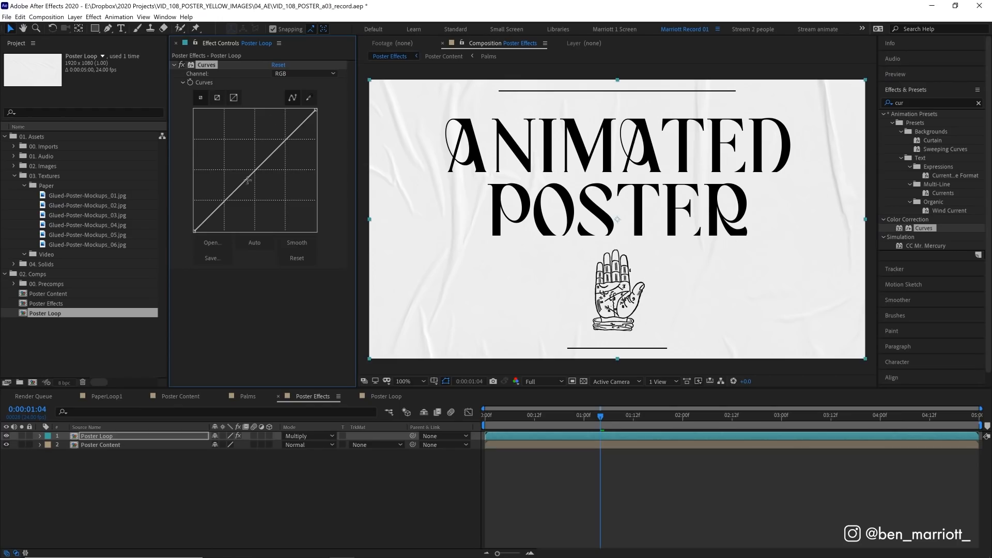
drag(249, 179, 261, 174)
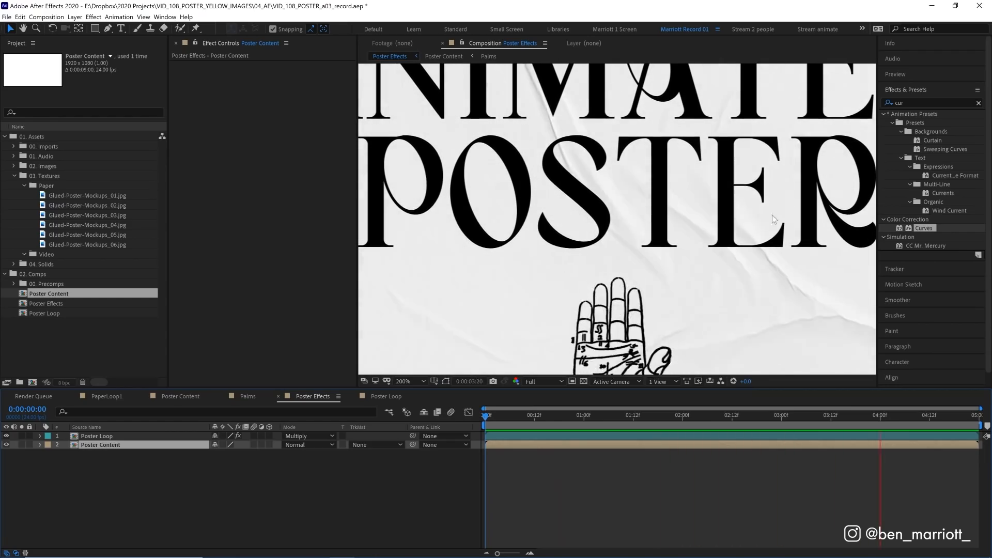
click(576, 416)
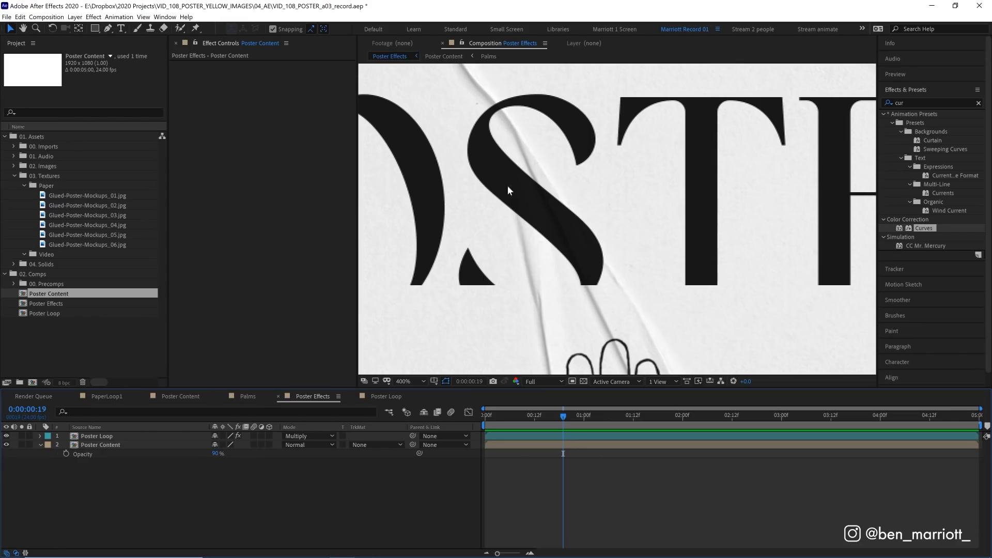
mouse_move(546, 245)
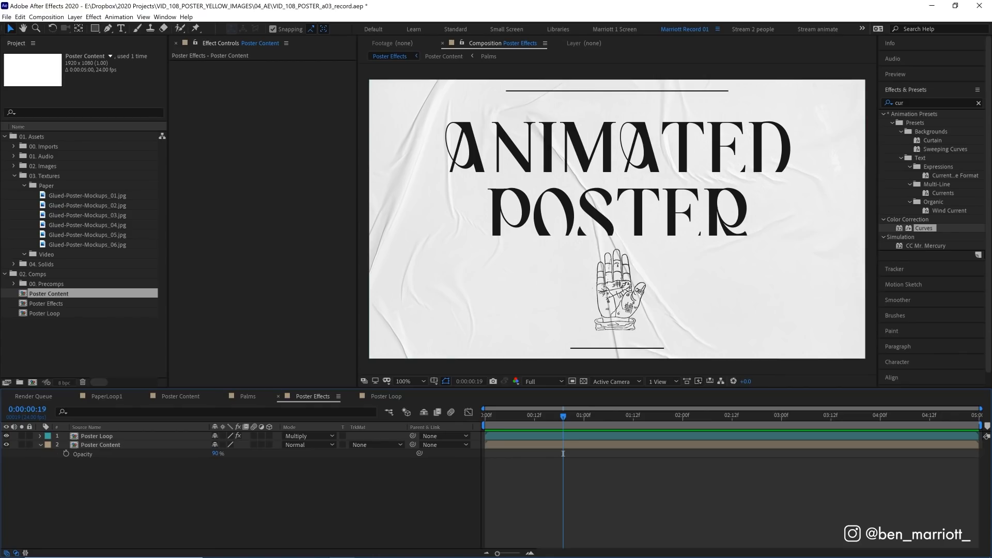
mouse_move(130, 457)
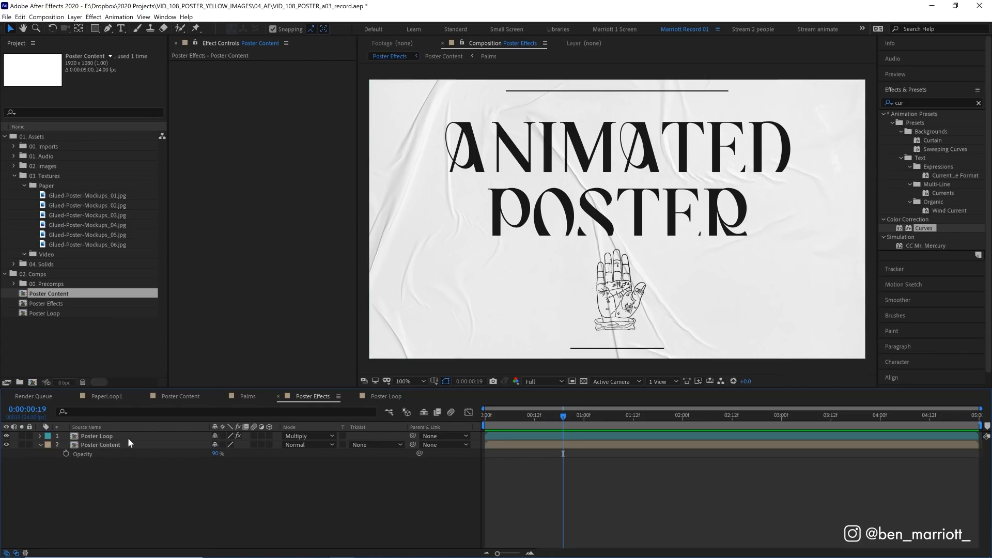
Duplicate Poster Loop, set the copy to Screen with steep Curves, and preview.
key(ctrl+d)
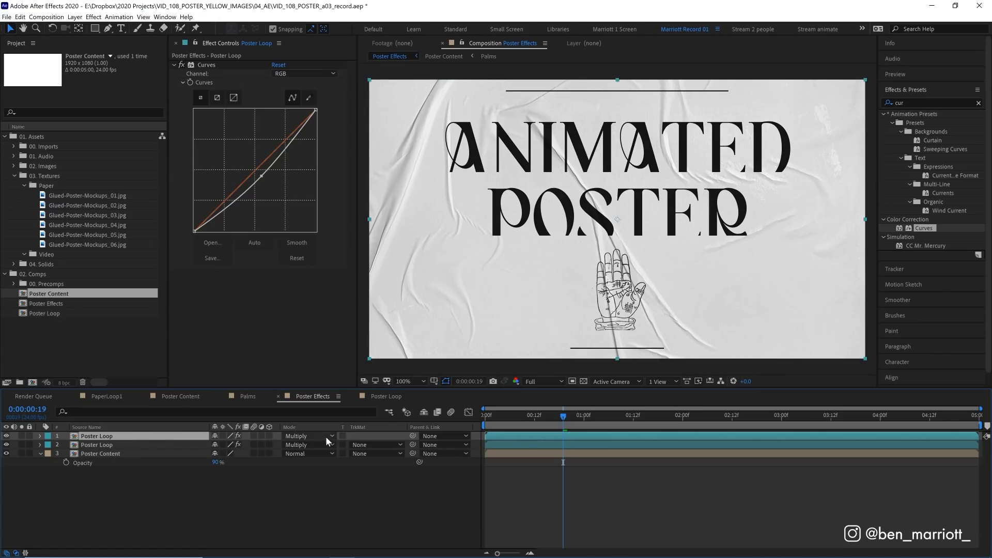
click(308, 436)
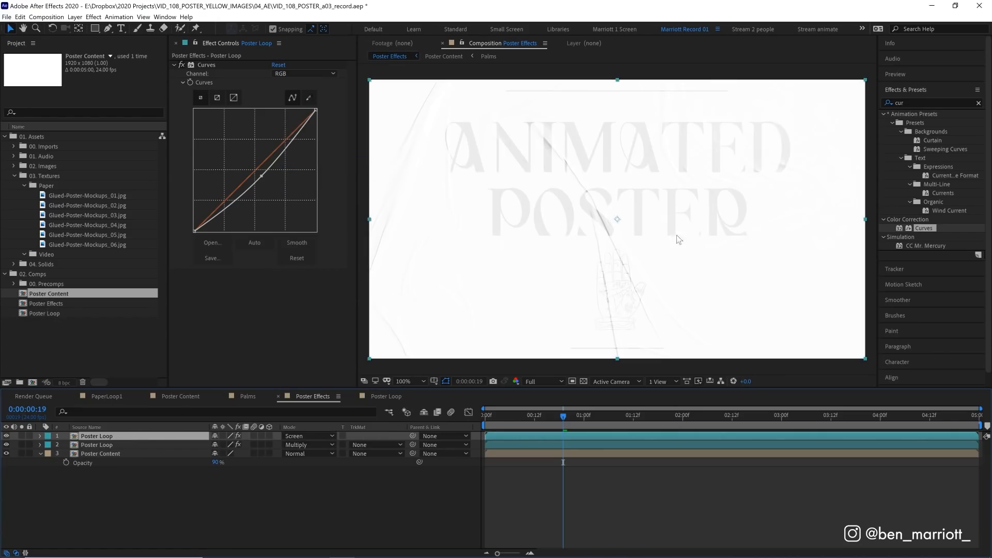
mouse_move(549, 233)
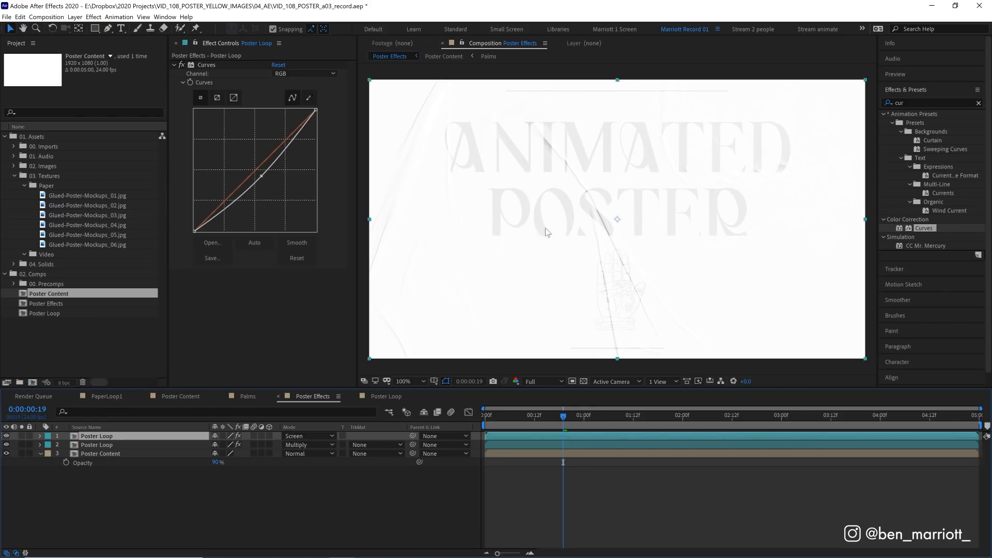
mouse_move(562, 221)
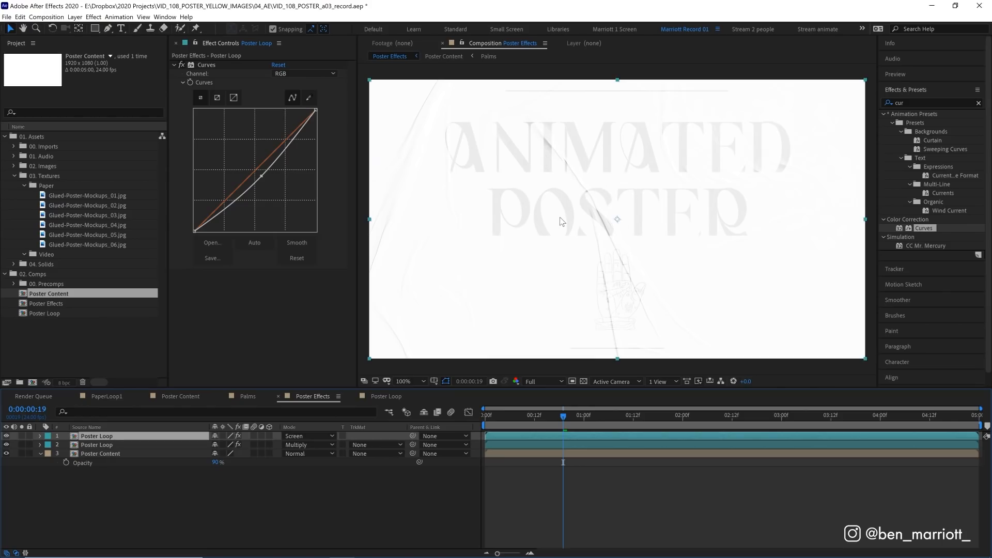
mouse_move(591, 195)
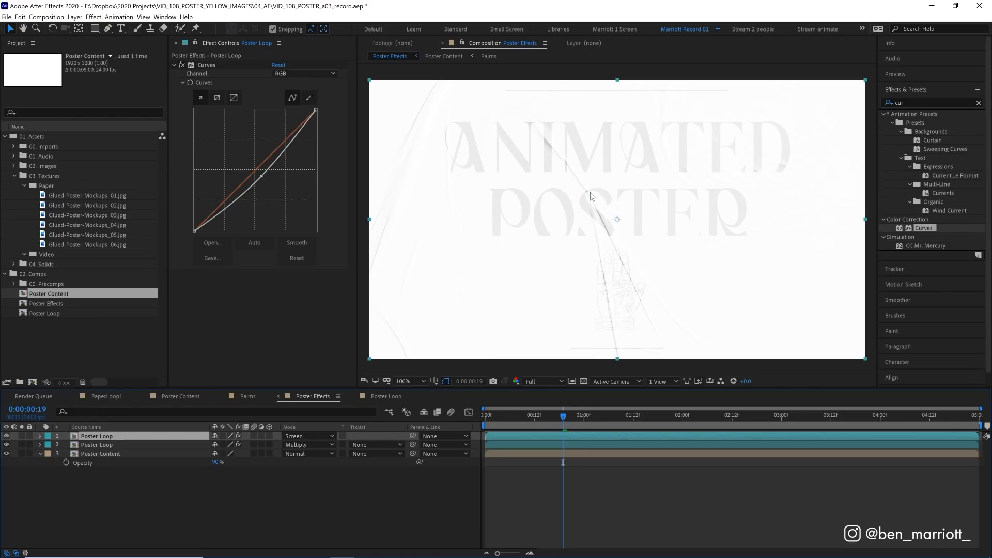
mouse_move(507, 226)
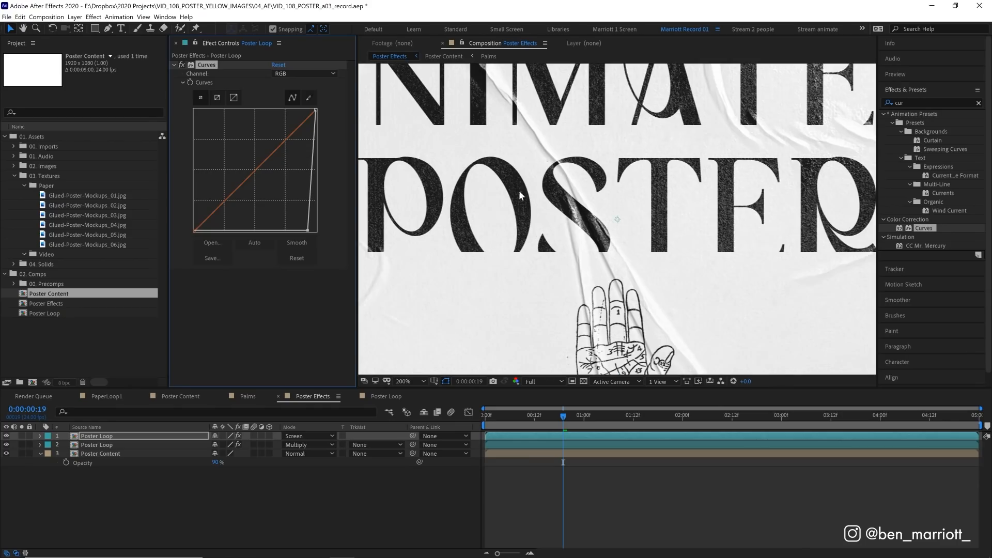
mouse_move(308, 238)
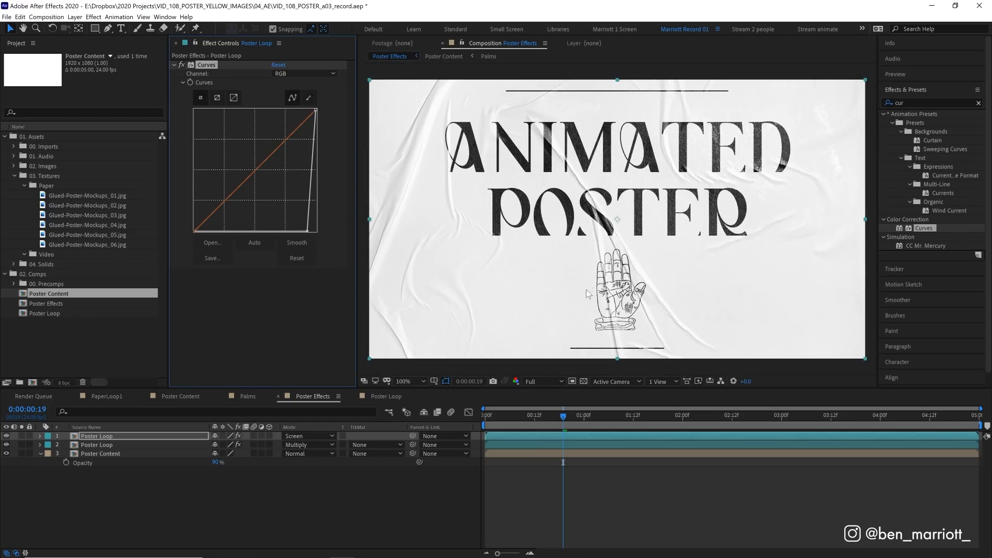
key(space)
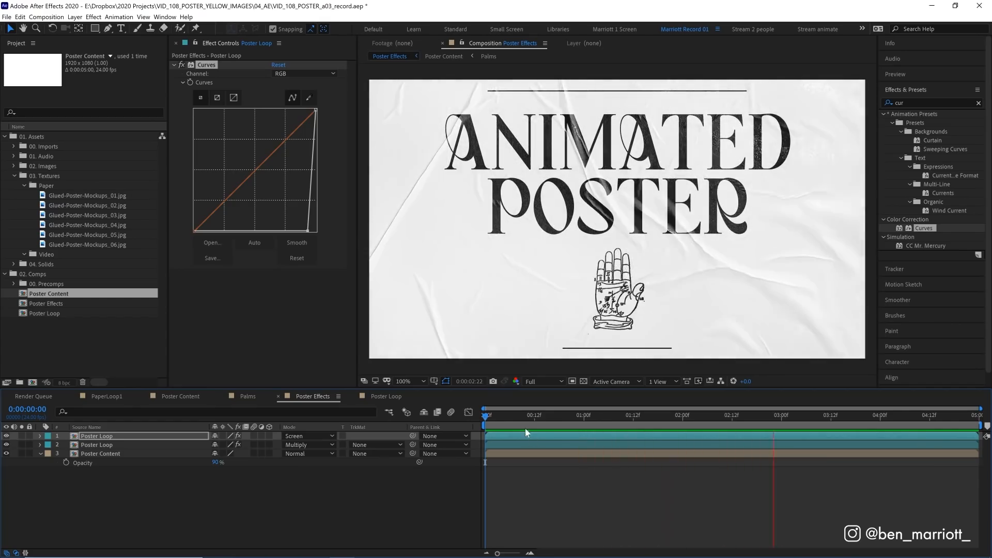
Move the adjustment layer beneath both paper loops and rename it Effects.
drag(487, 415, 567, 415)
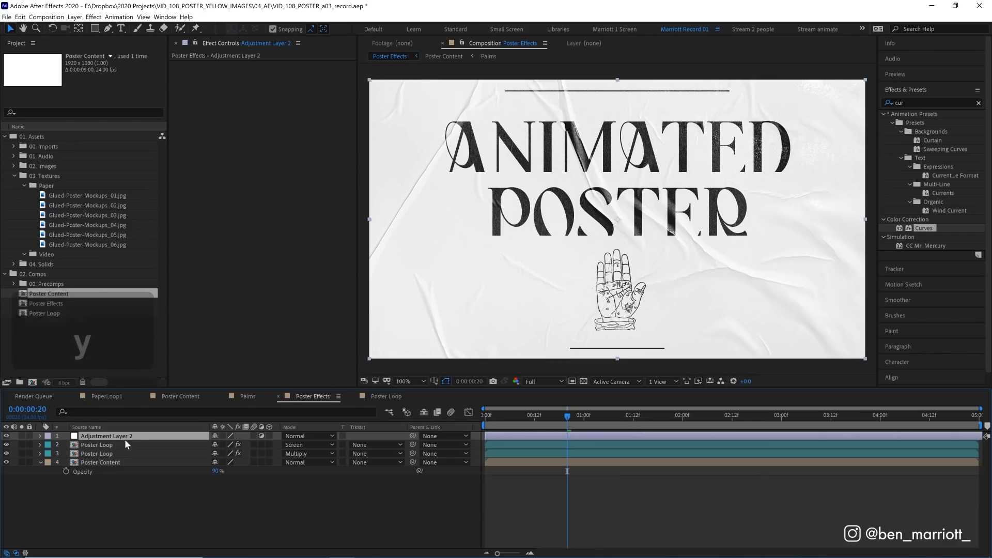
drag(106, 435, 107, 456)
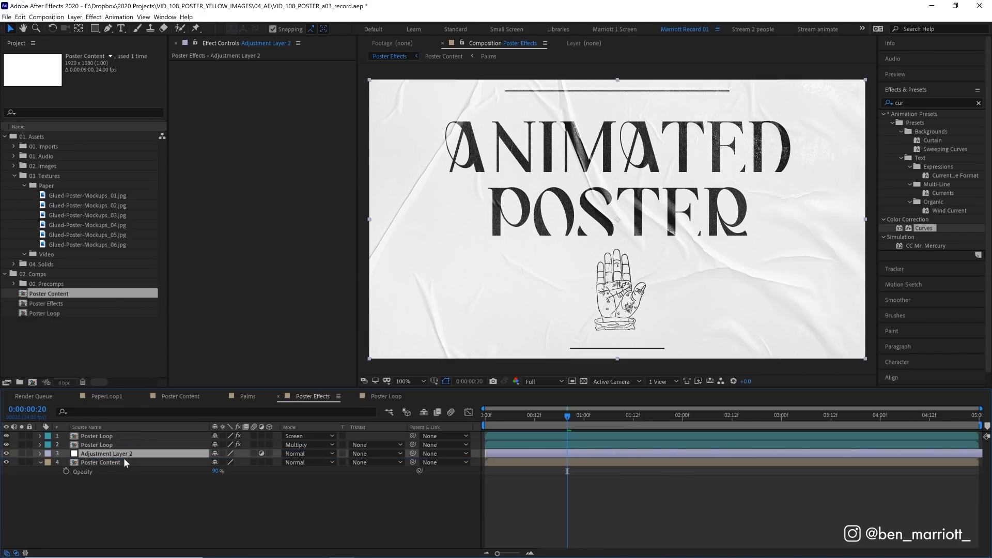
text(Effects)
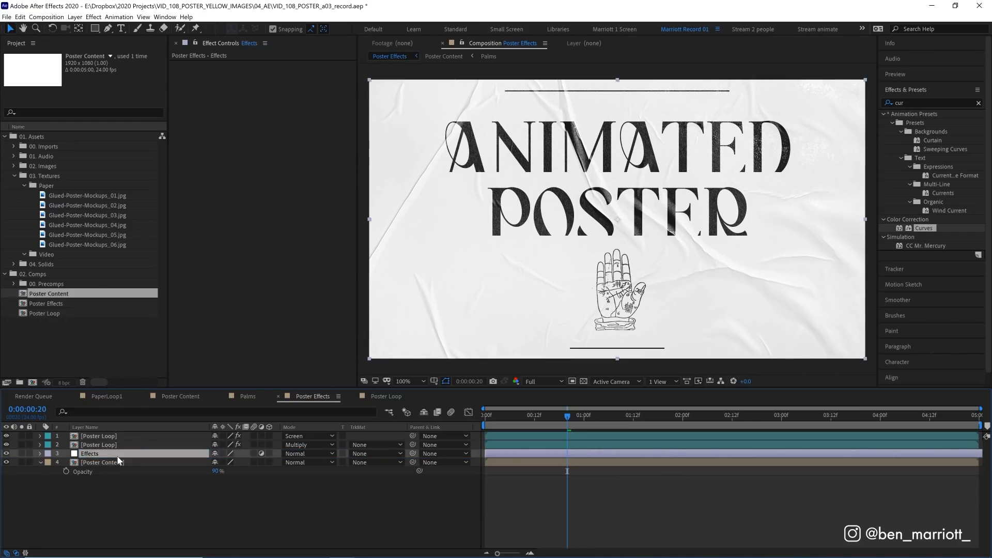
click(102, 462)
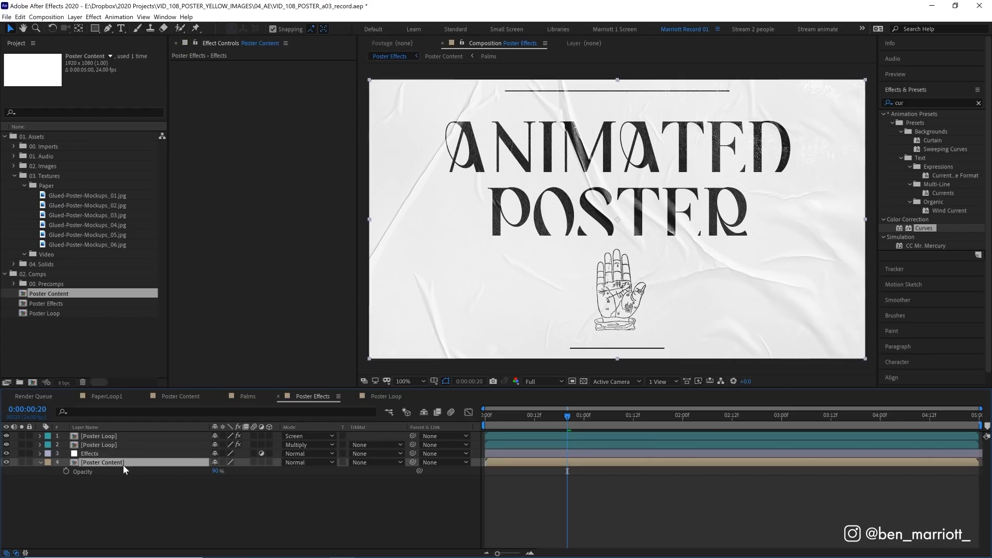
click(103, 462)
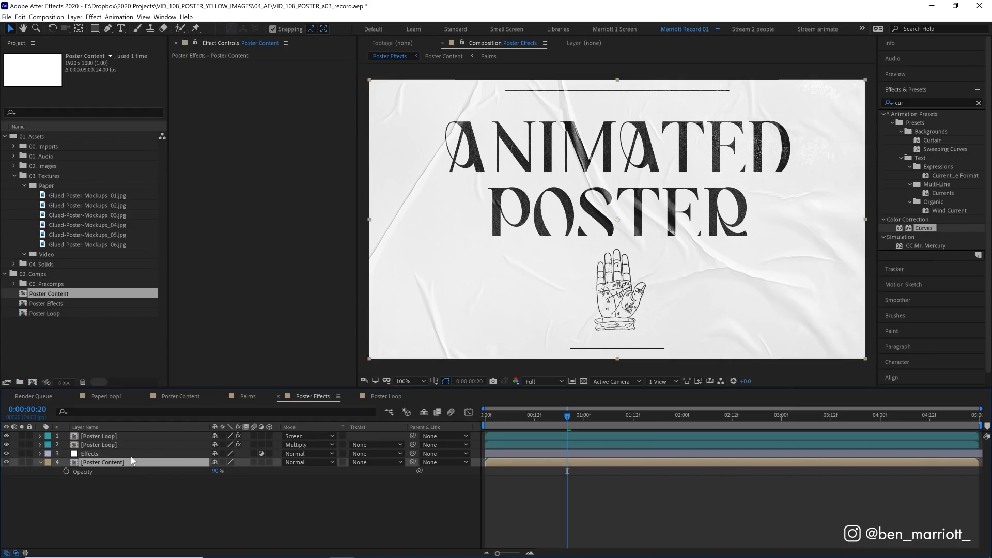
click(89, 453)
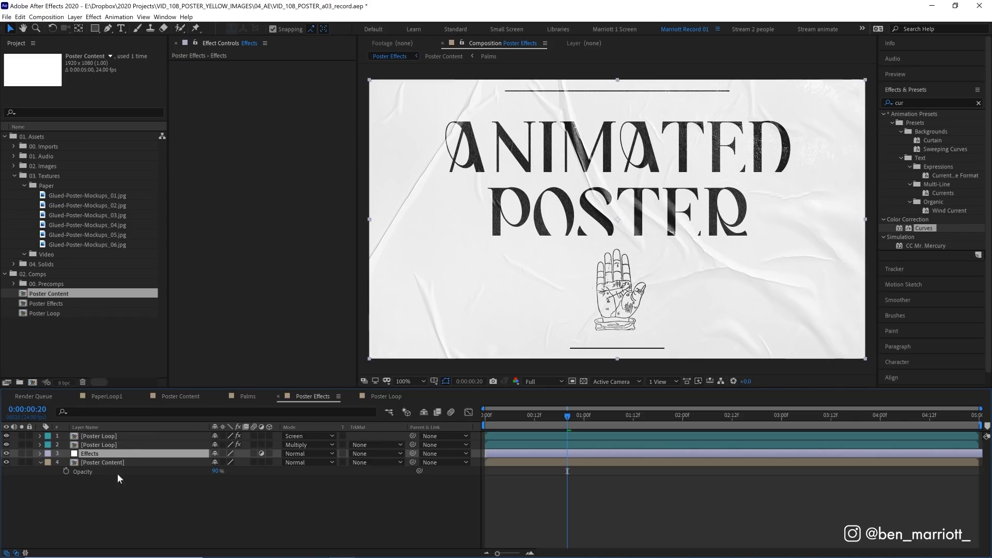
mouse_move(158, 475)
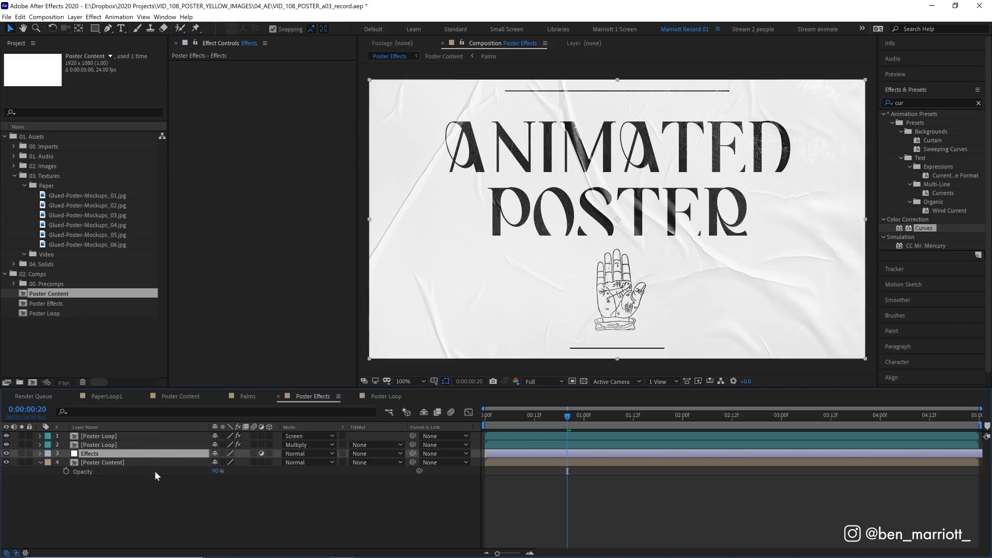
mouse_move(982, 118)
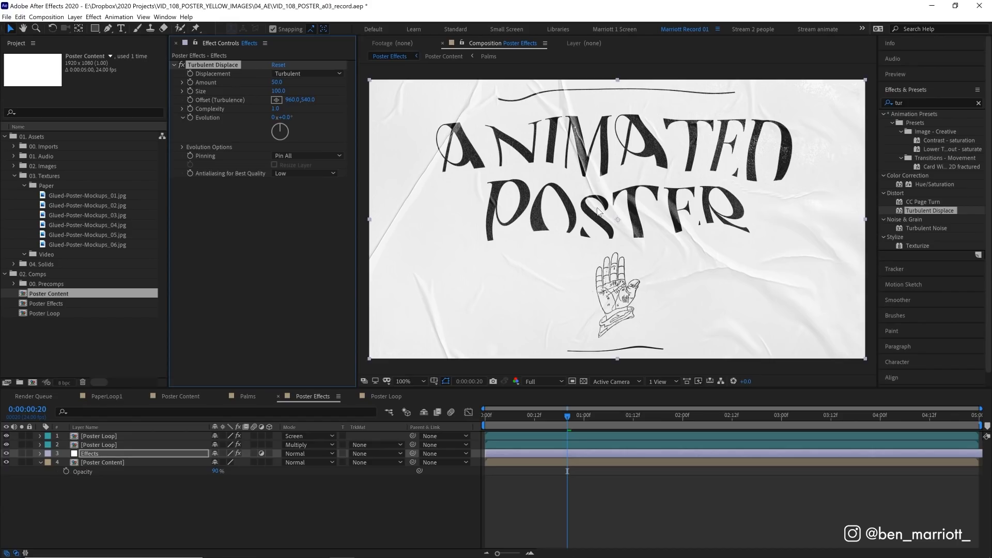
mouse_move(406, 200)
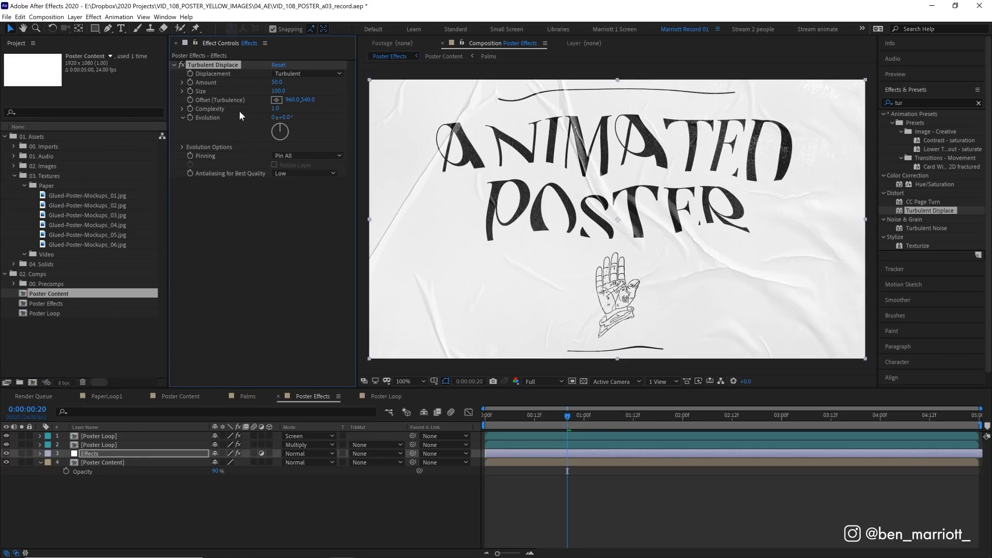
Reduce the Turbulent Displace warp to a subtle strength, reveal its evolution options, and preview.
drag(277, 91, 277, 91)
text(30)
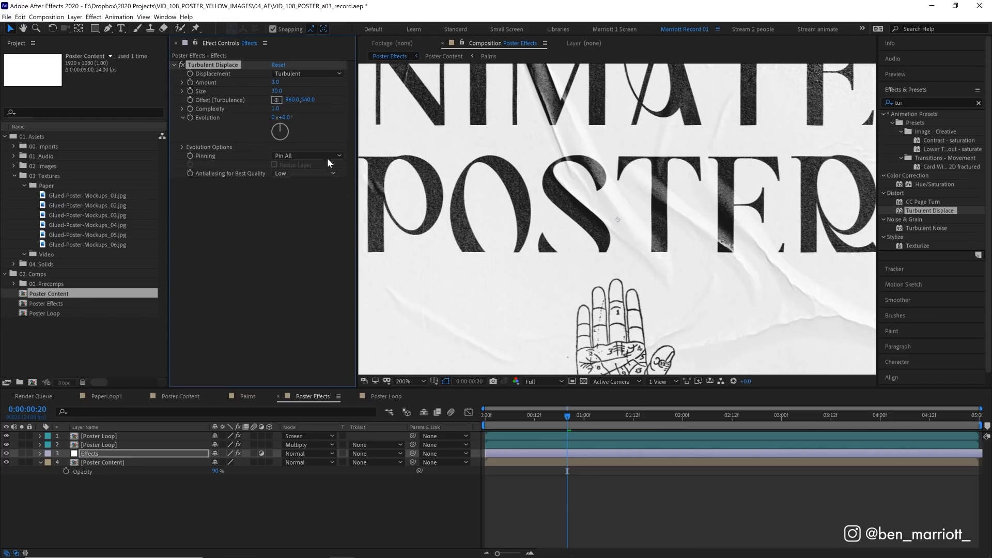
mouse_move(171, 151)
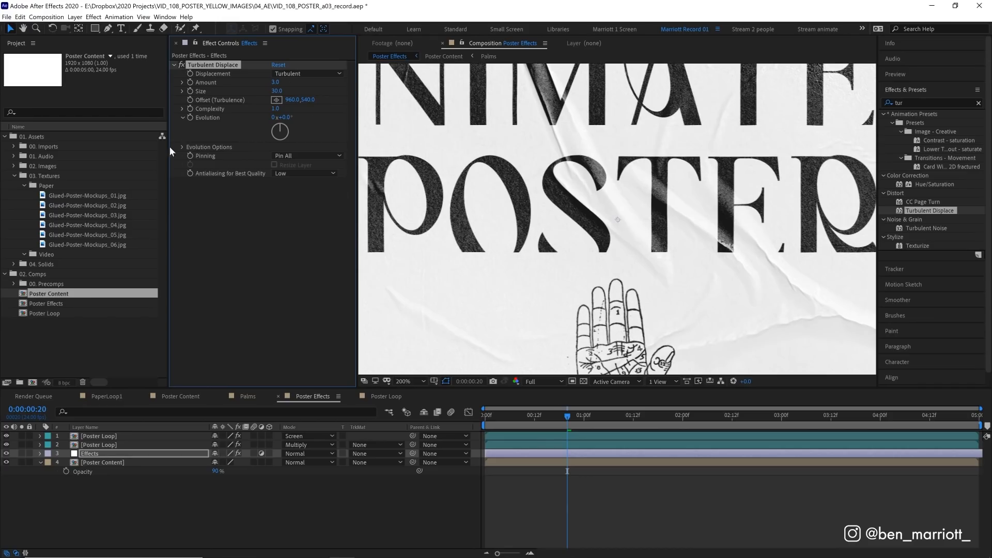
click(182, 147)
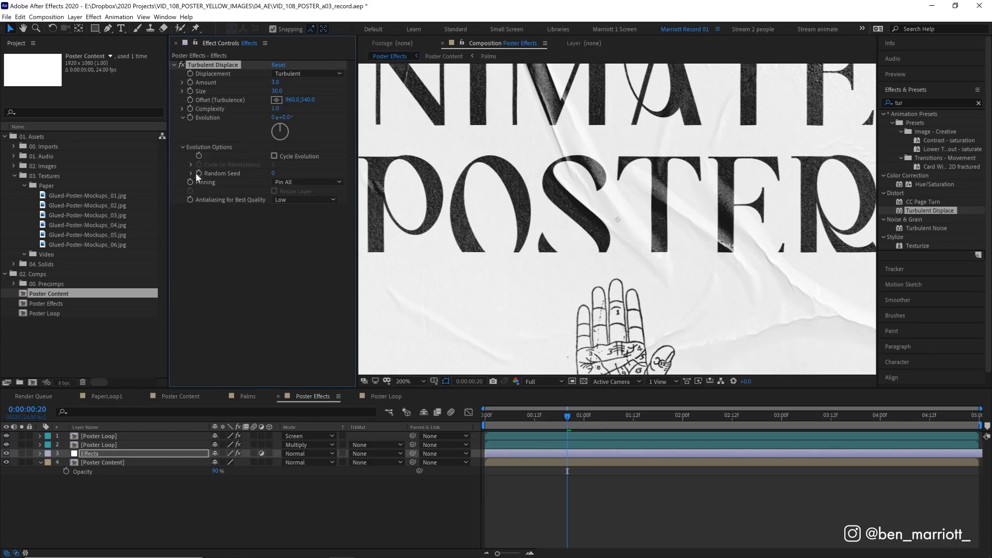
mouse_move(198, 175)
text(time*4)
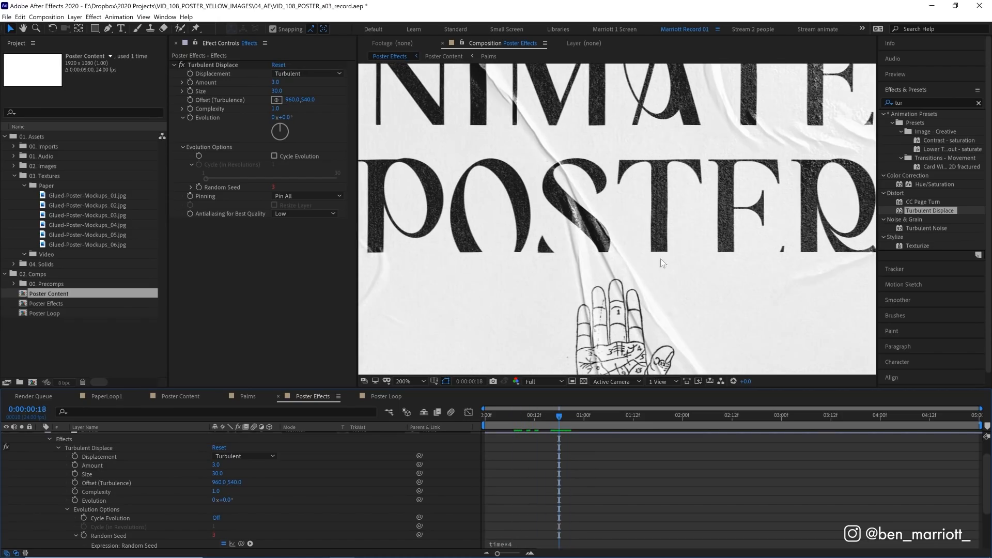
key(space)
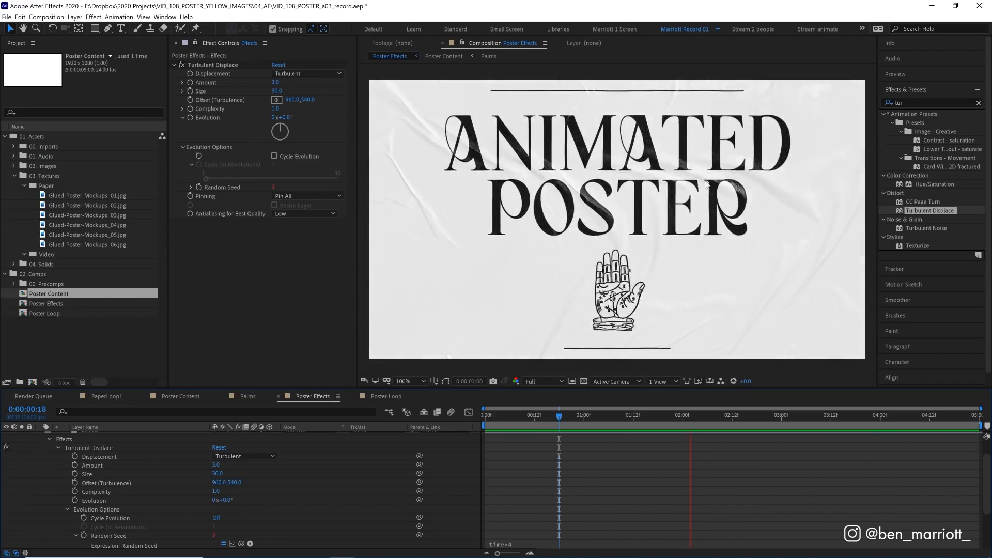
Search 'trans' and apply the Transform effect to the Effects layer.
click(924, 103)
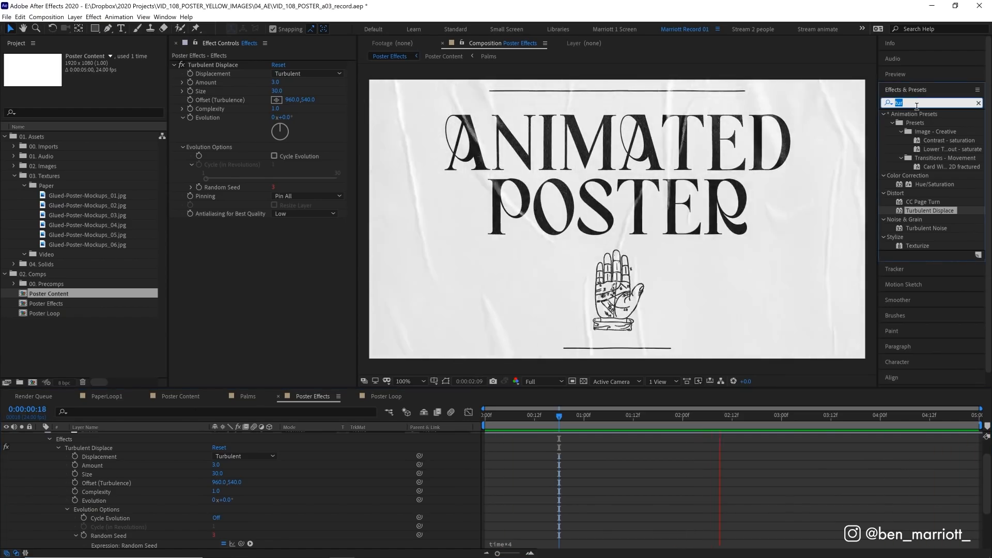
text(trans)
text(wiggle(6,1.5))
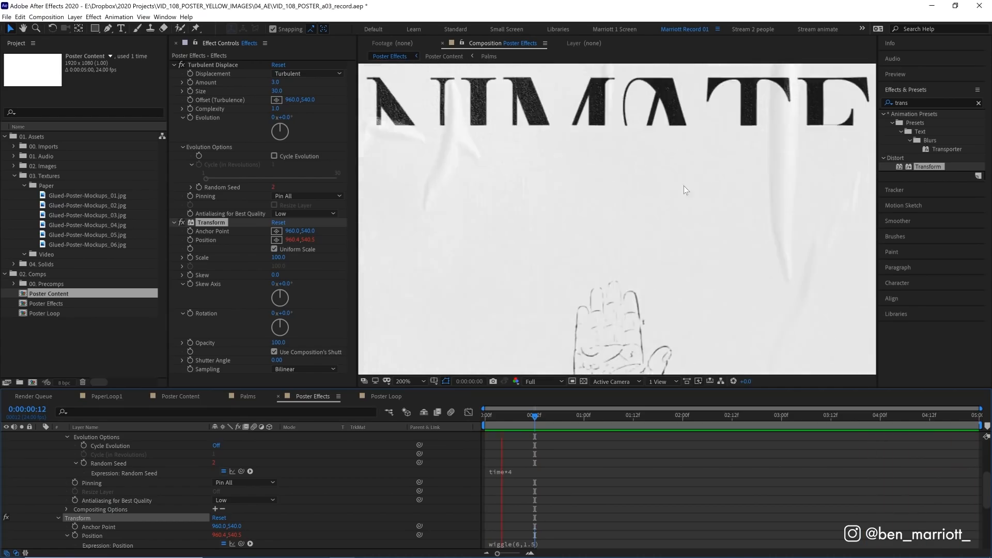
click(739, 423)
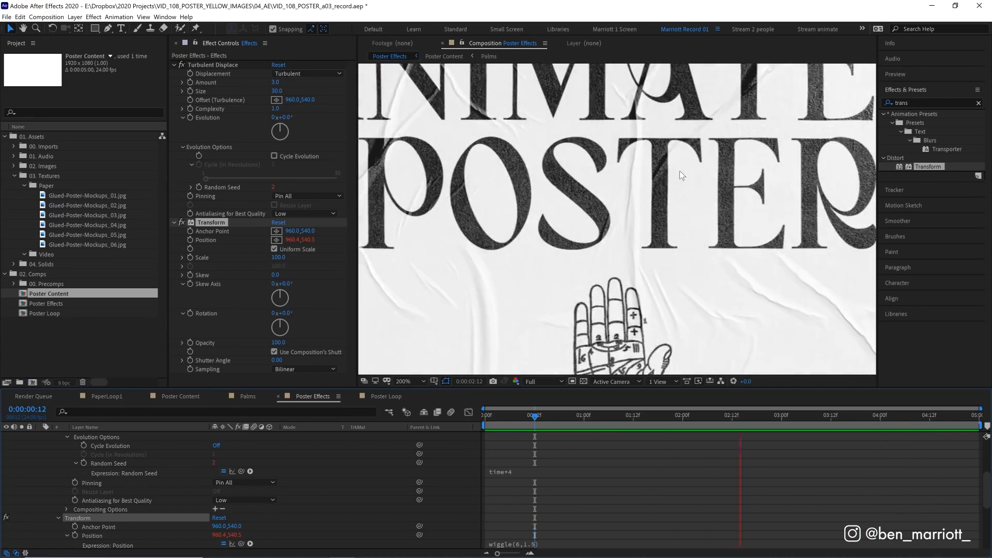
click(174, 64)
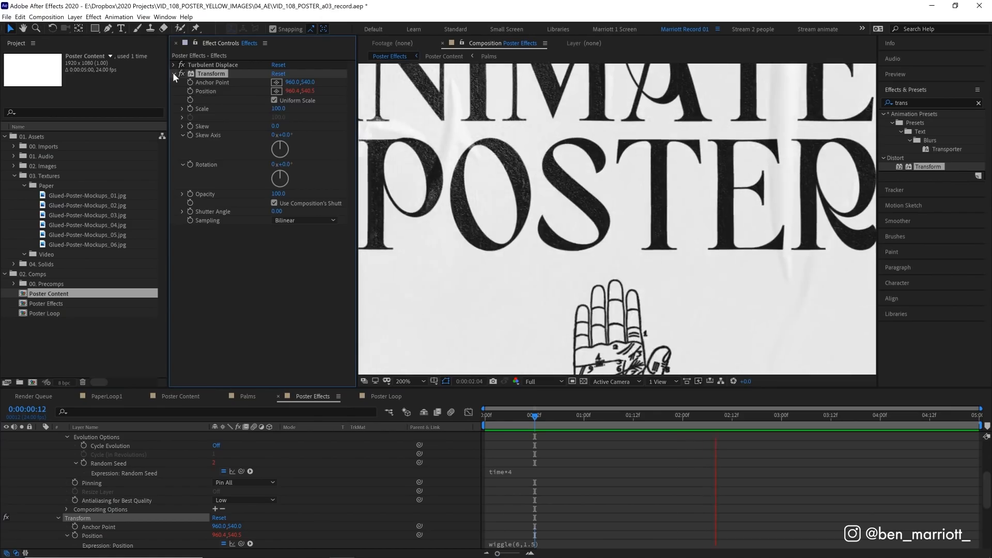
Apply Posterize Time to the Effects layer with a 6 fps frame rate, scrubbing to preview.
click(174, 73)
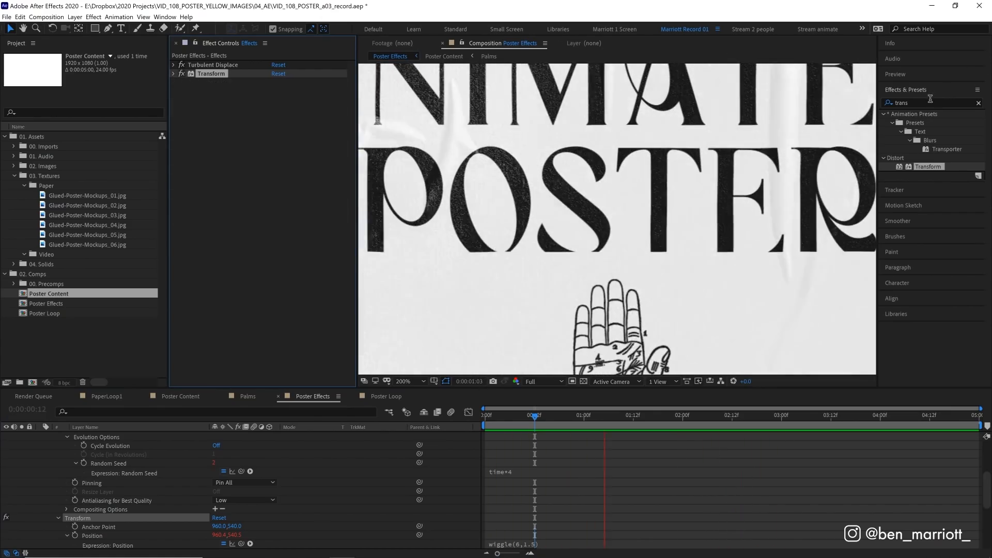
text(poster)
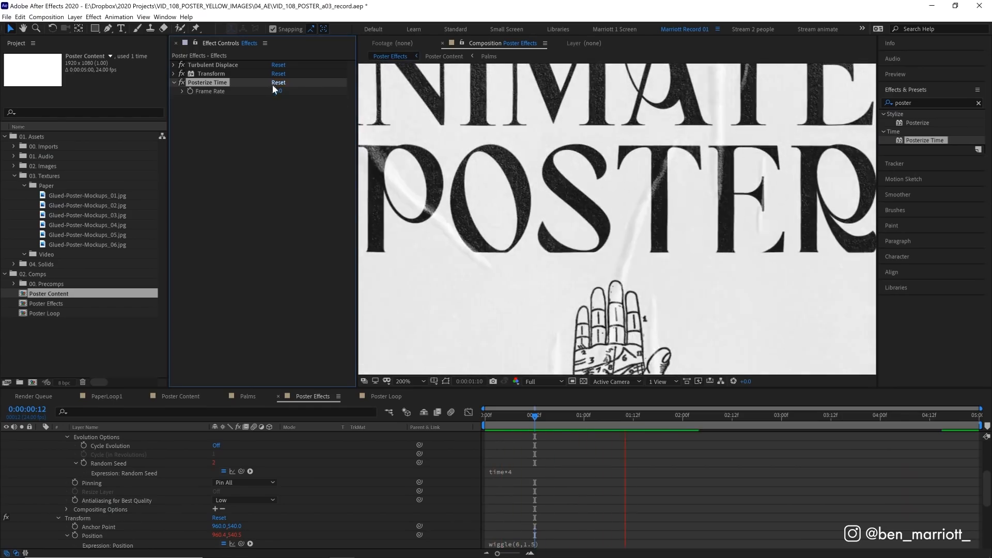
click(277, 91)
text(6)
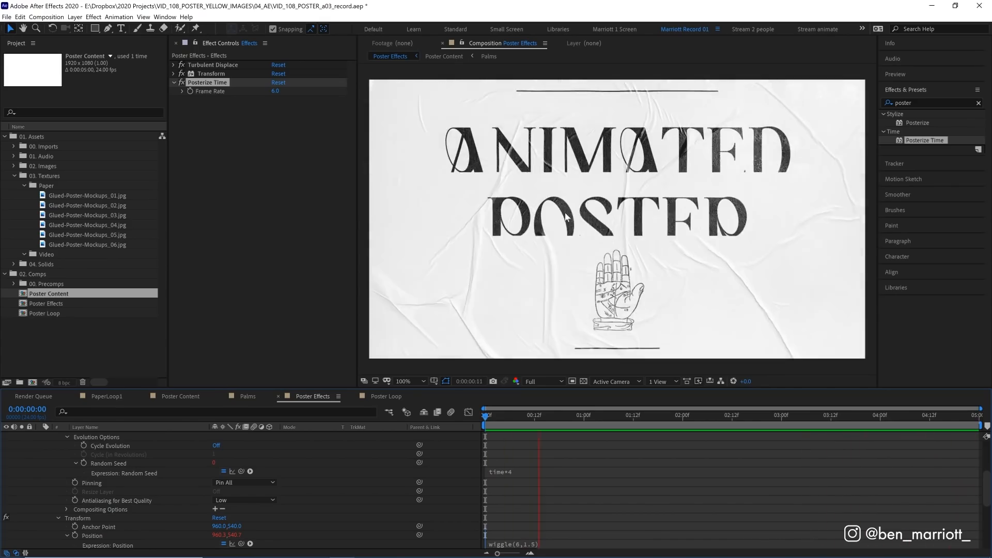
drag(488, 415, 734, 415)
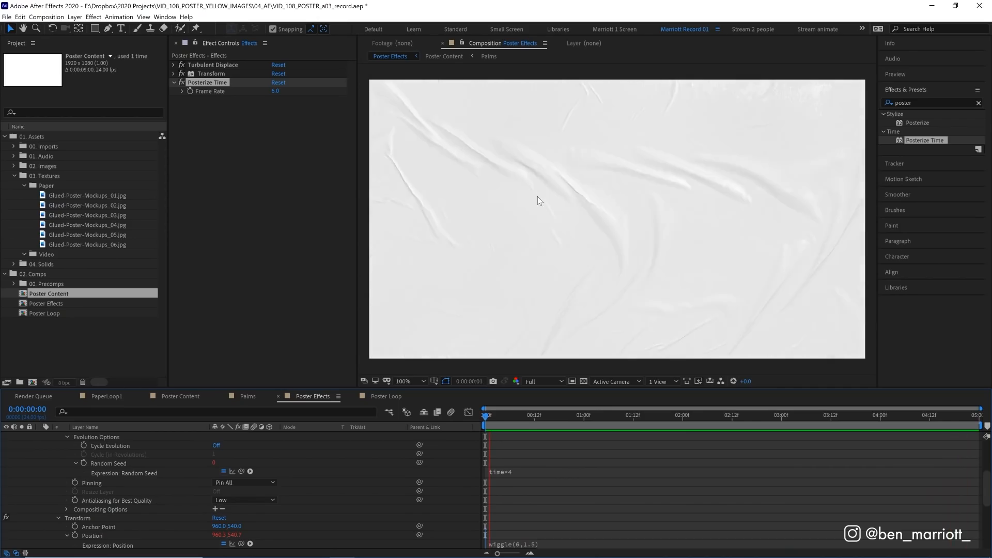
click(687, 423)
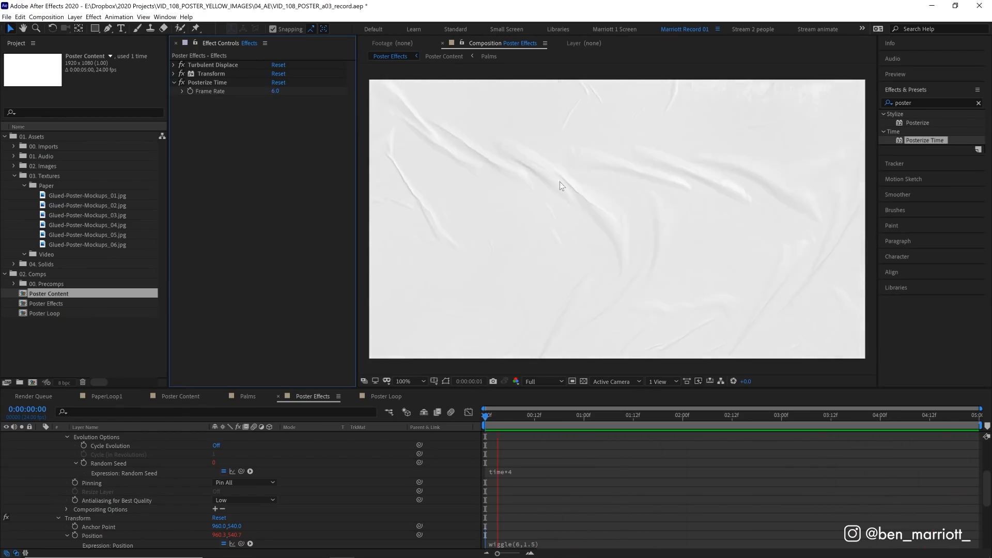
click(774, 415)
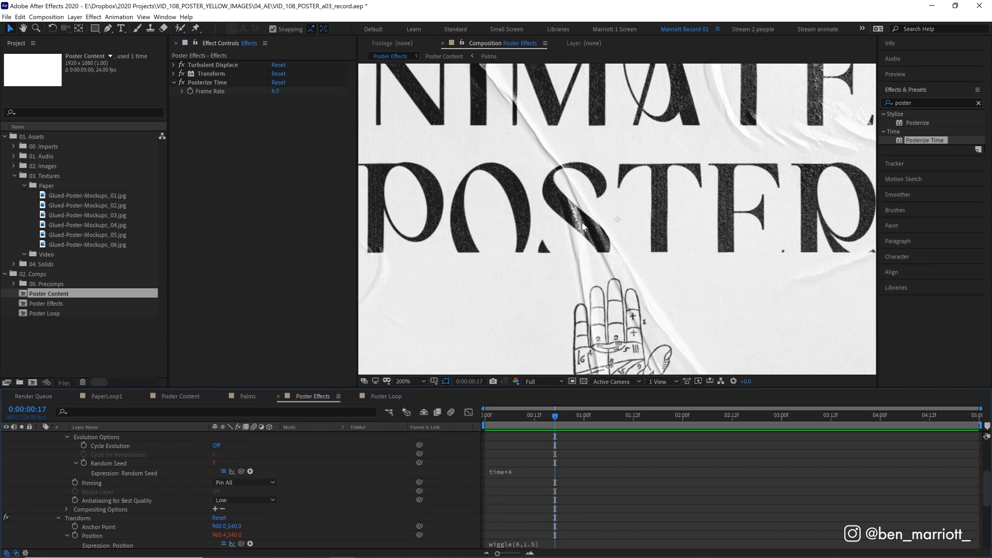
mouse_move(497, 304)
text(Poster Loop)
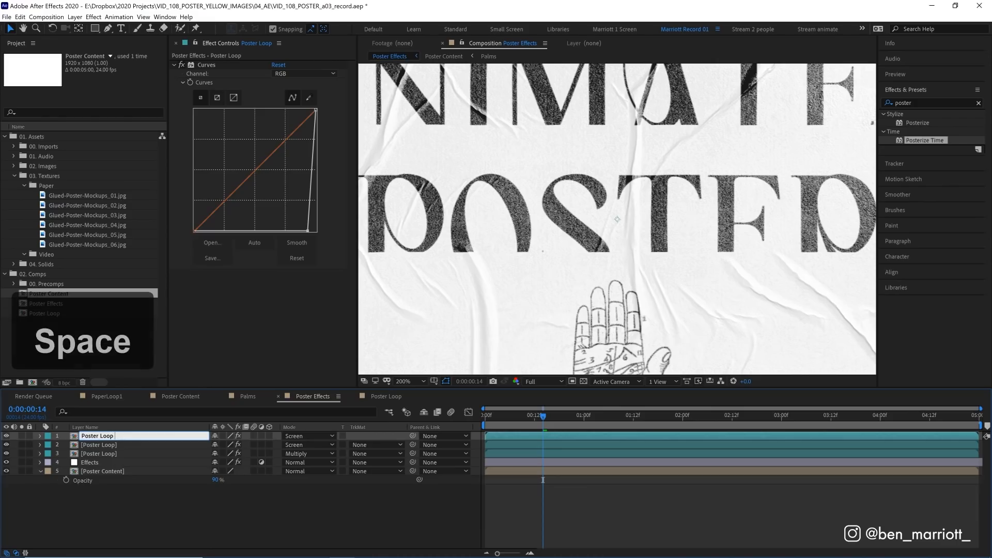
Steepen the Curves on the 'Poster Loop displacement map' layer to brighten the paper, then scrub to check.
text(displacement map)
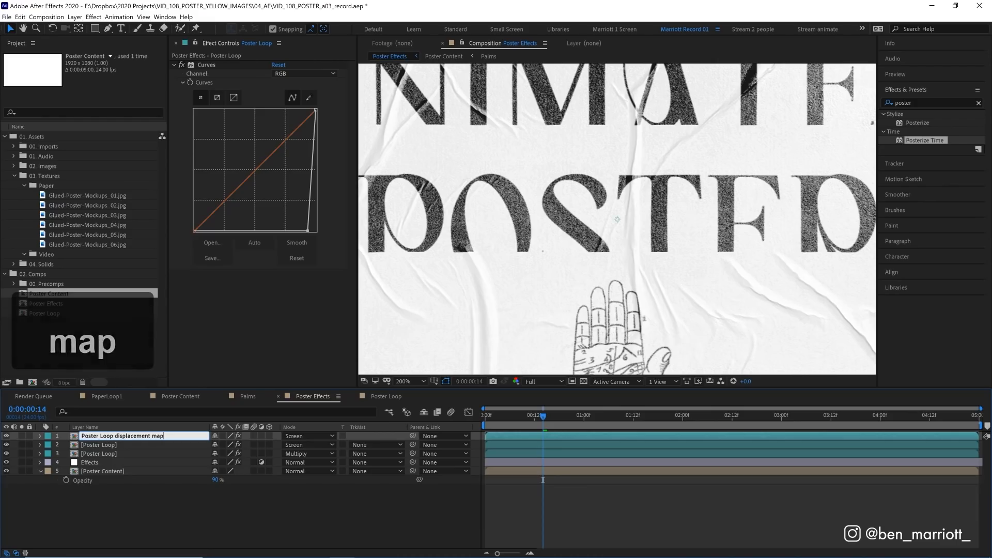
click(301, 436)
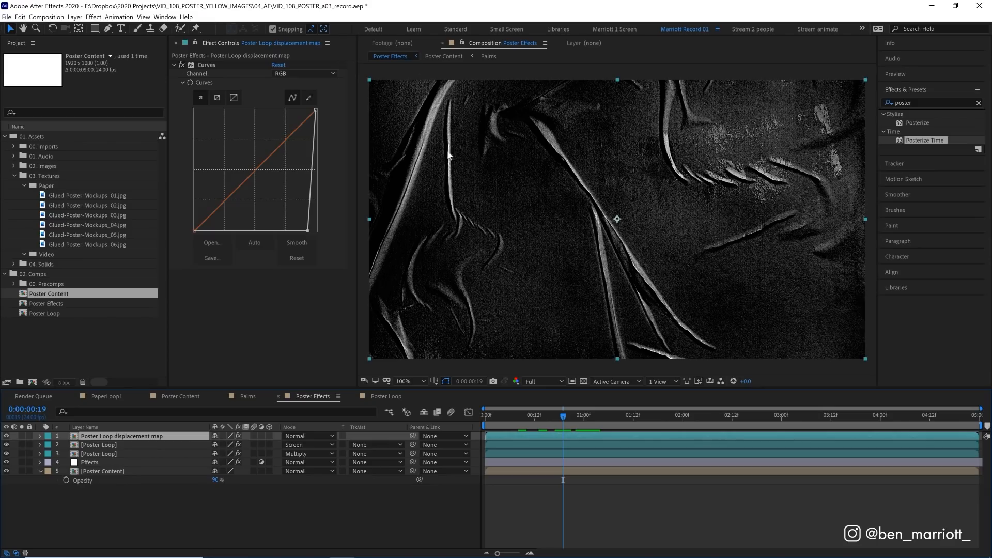
mouse_move(623, 262)
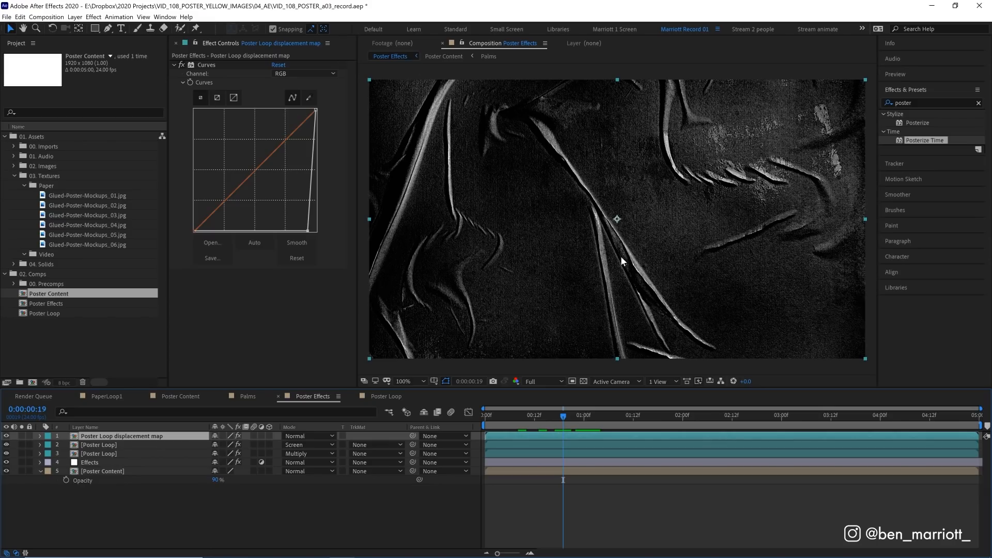
mouse_move(666, 191)
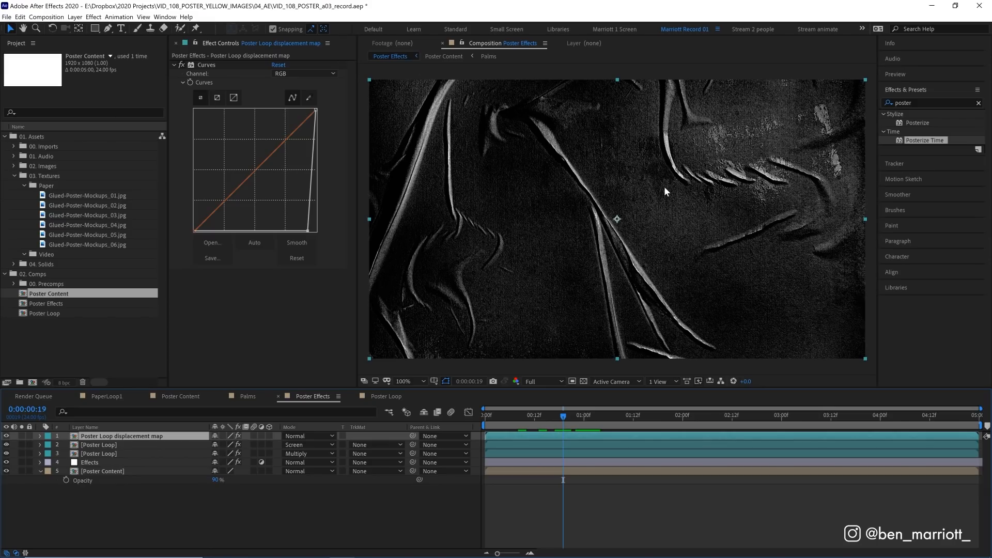
mouse_move(674, 264)
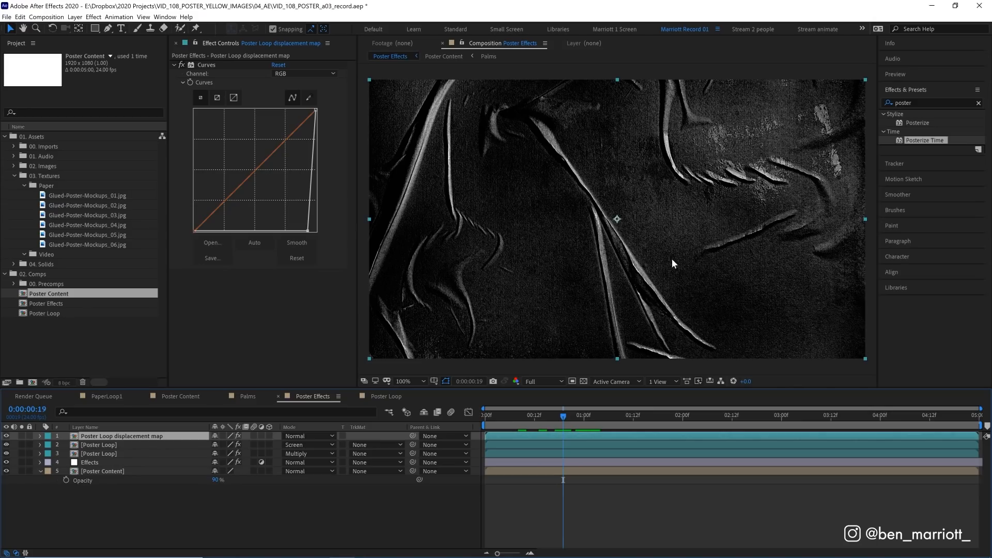
mouse_move(651, 200)
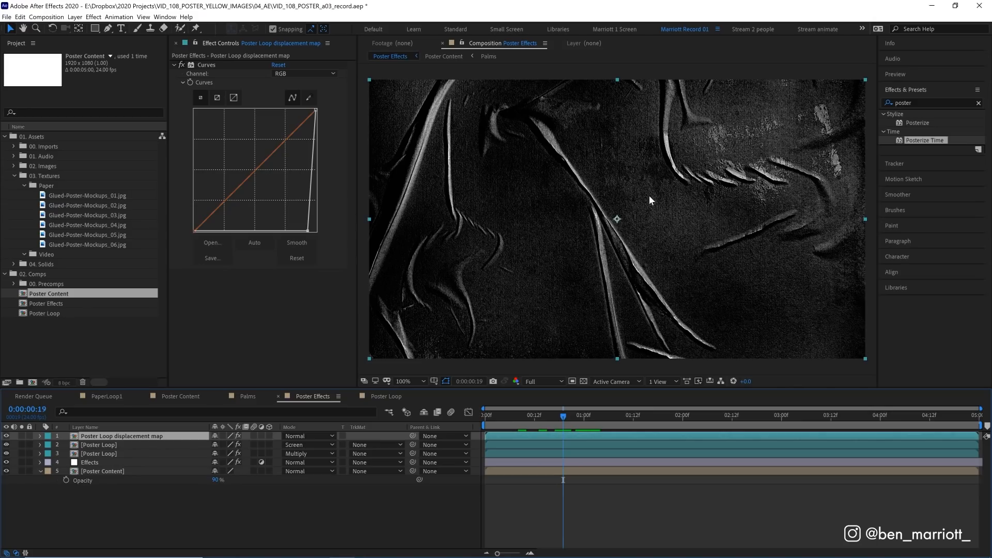
mouse_move(633, 217)
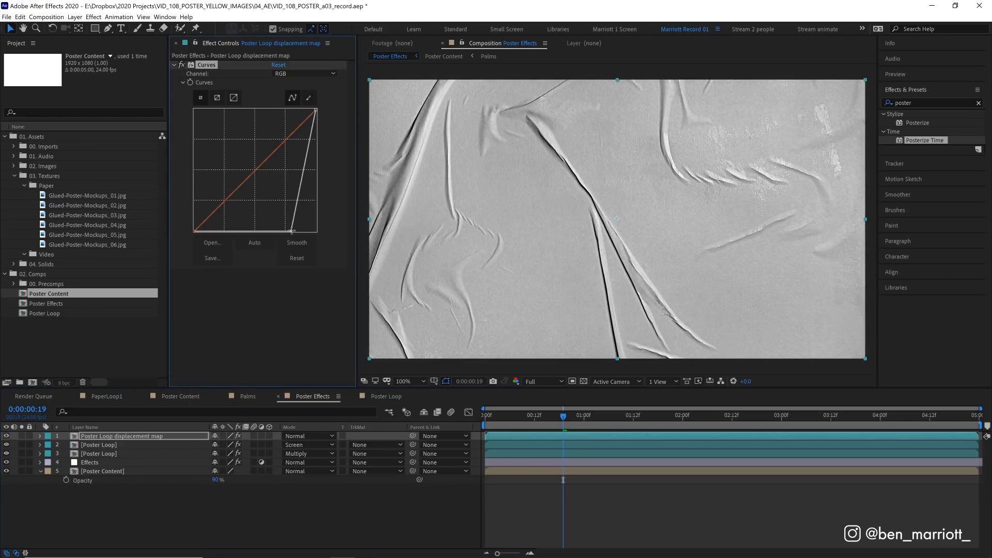
drag(290, 228, 315, 110)
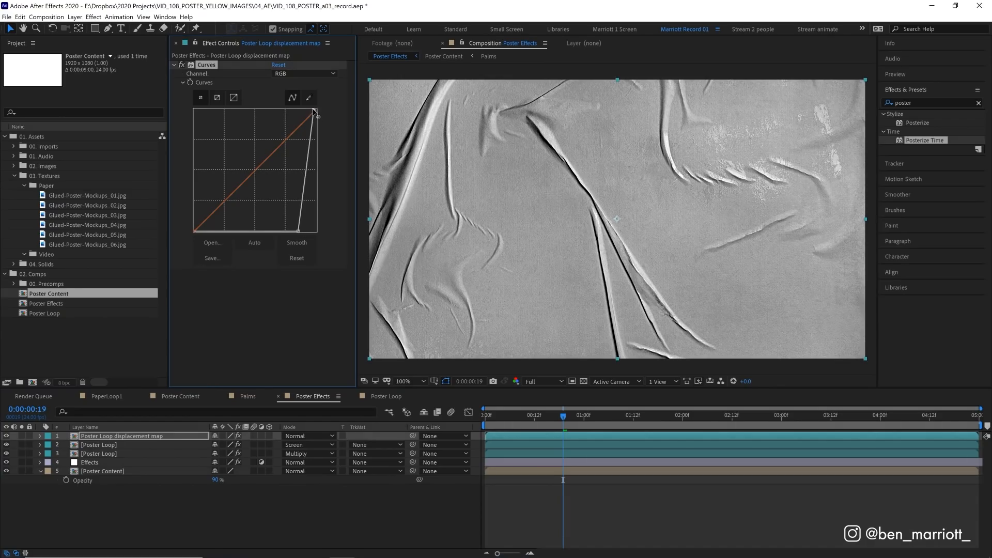
drag(315, 110, 315, 221)
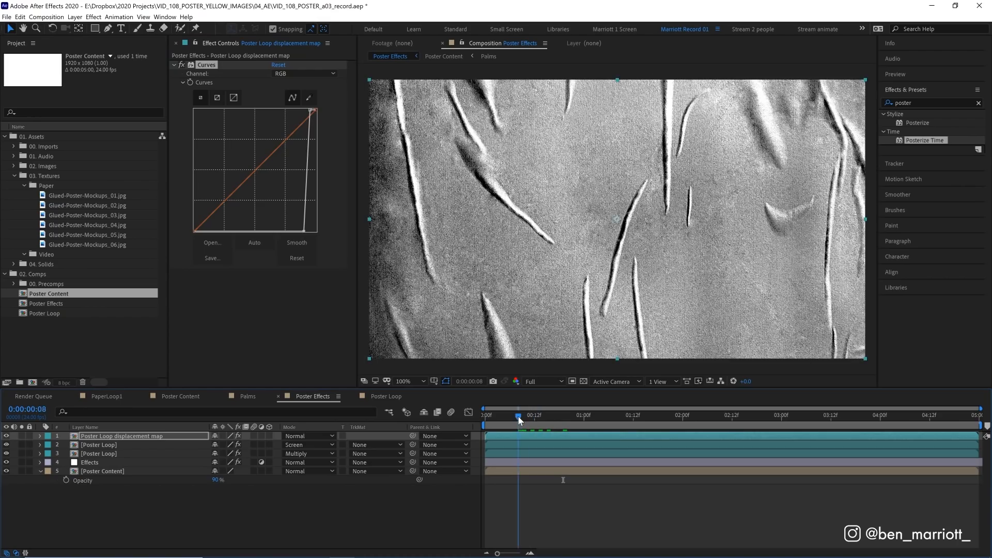
drag(518, 415, 573, 415)
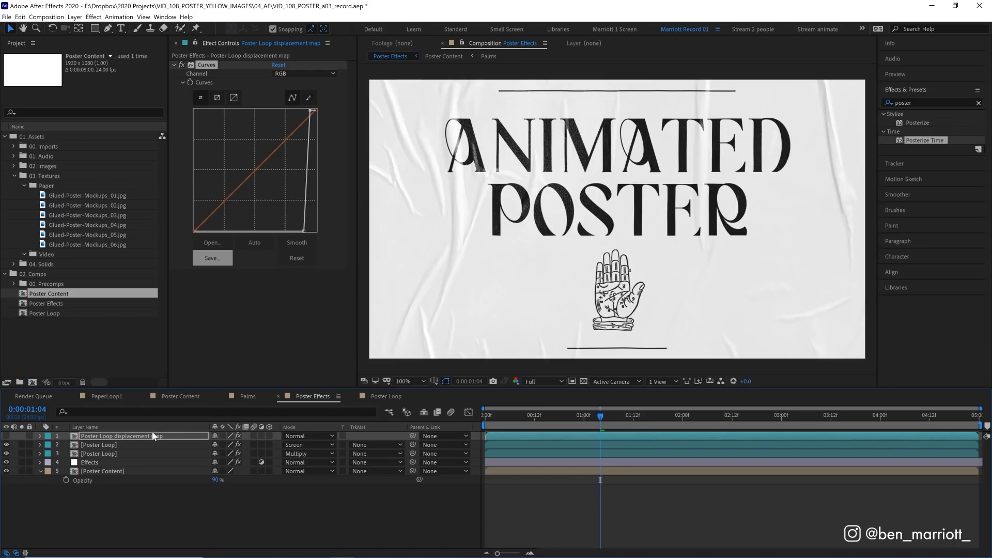
Add Displacement Map to the Effects layer using 'Poster Loop displacement map' with Effects & Masks.
click(90, 462)
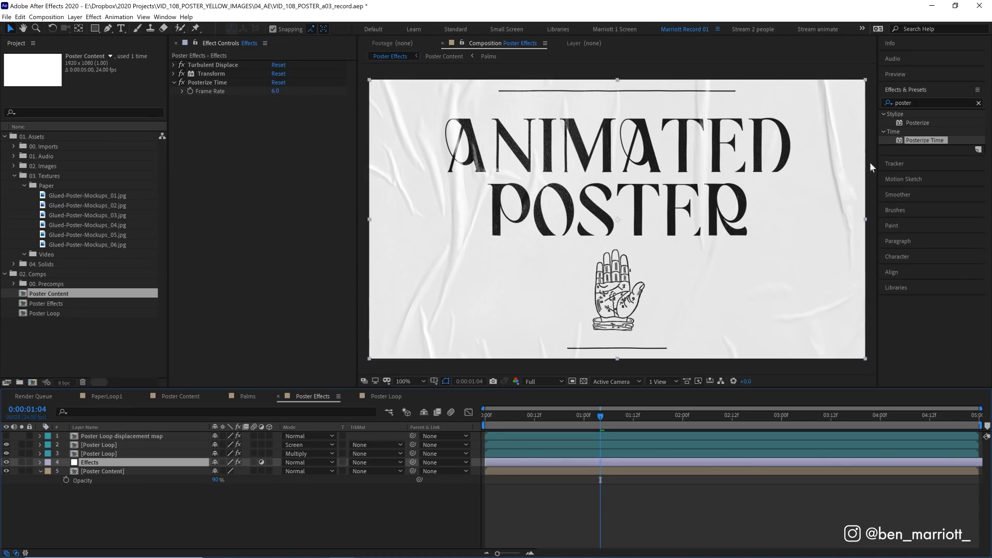
text(dis)
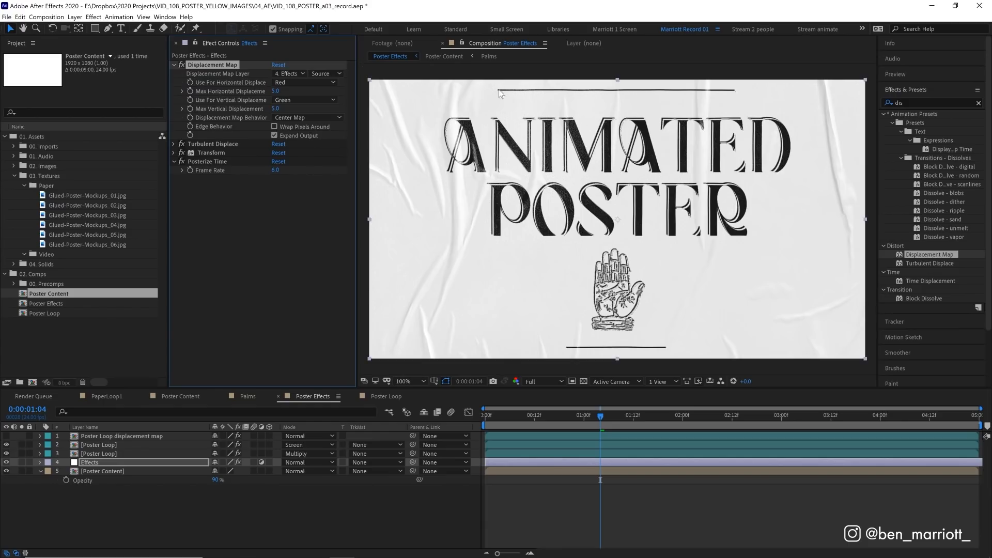
click(289, 73)
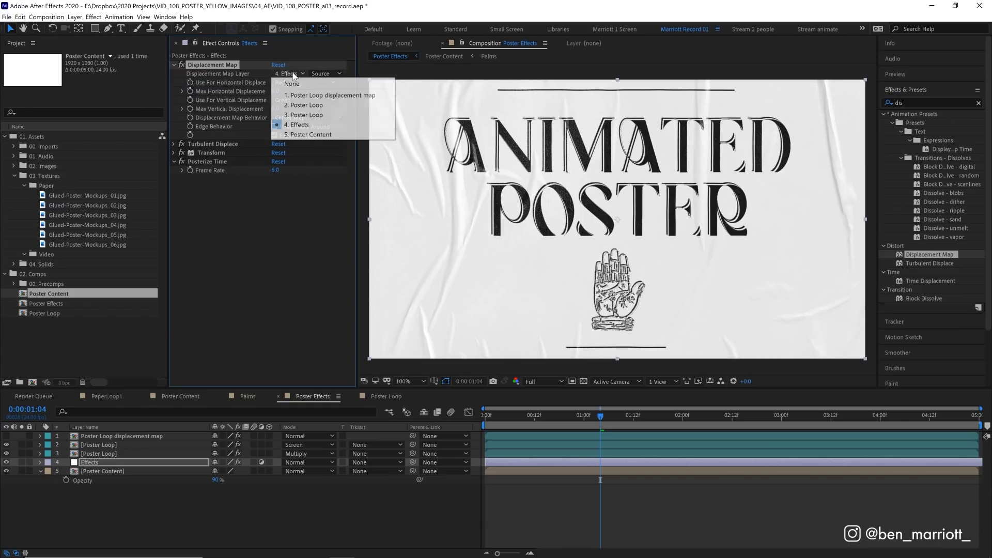
mouse_move(332, 95)
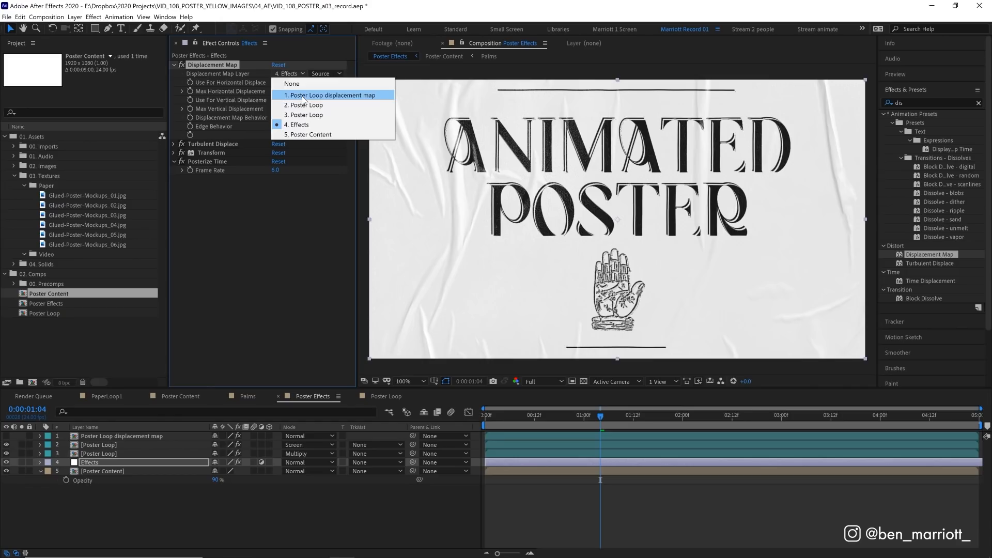
click(329, 95)
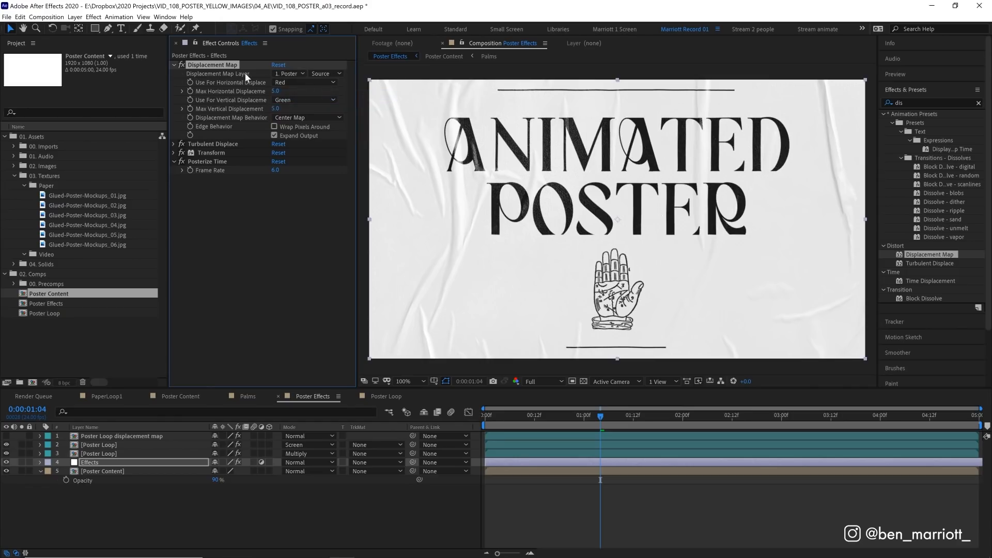
click(323, 73)
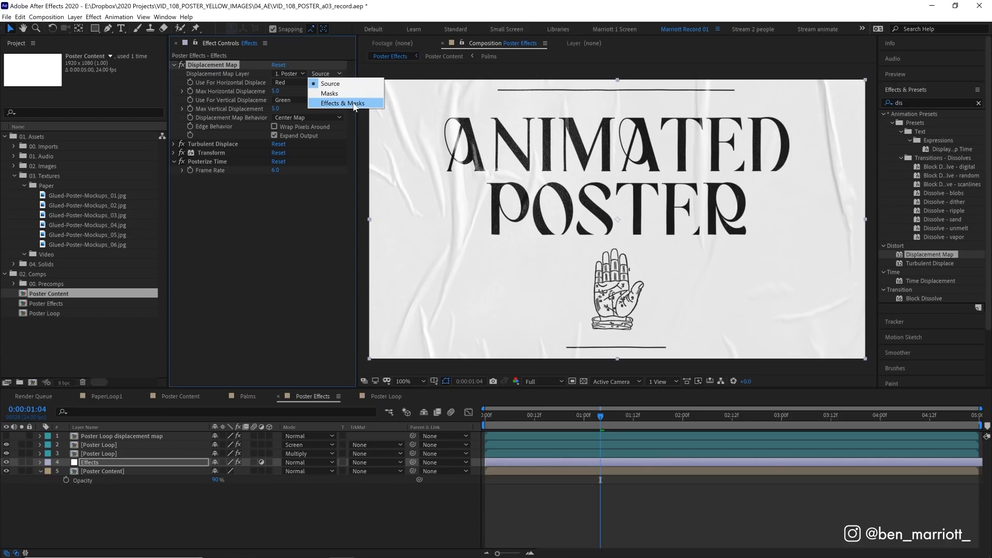
click(344, 103)
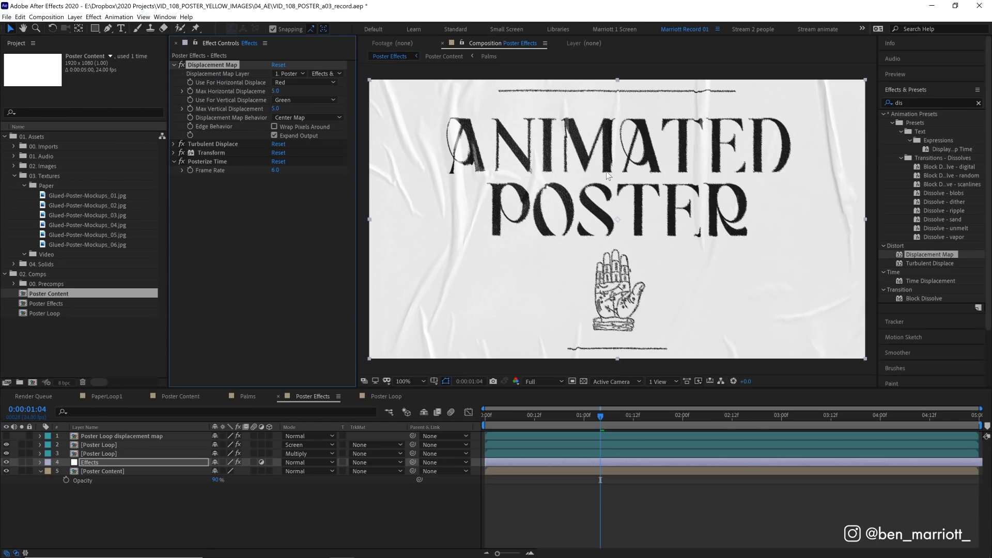
click(575, 415)
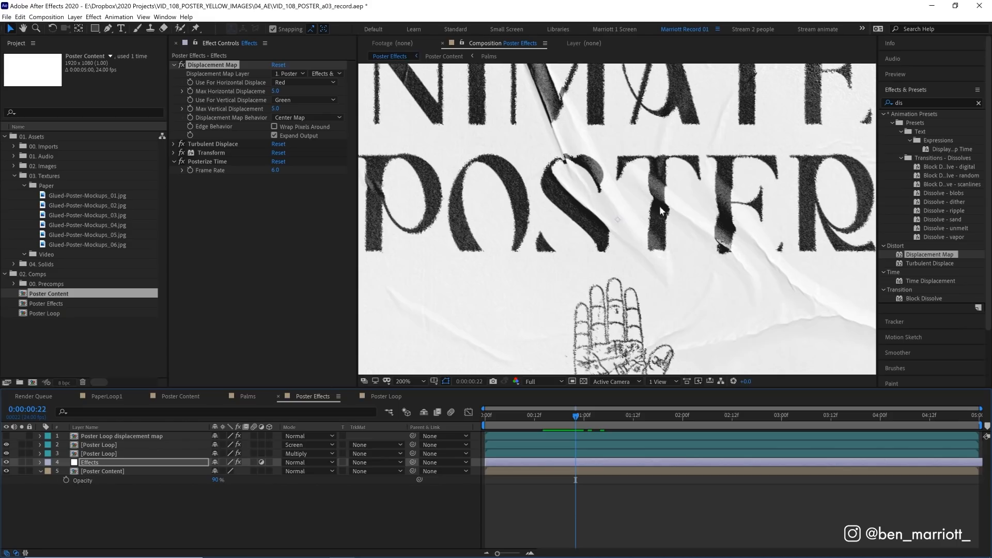
mouse_move(662, 199)
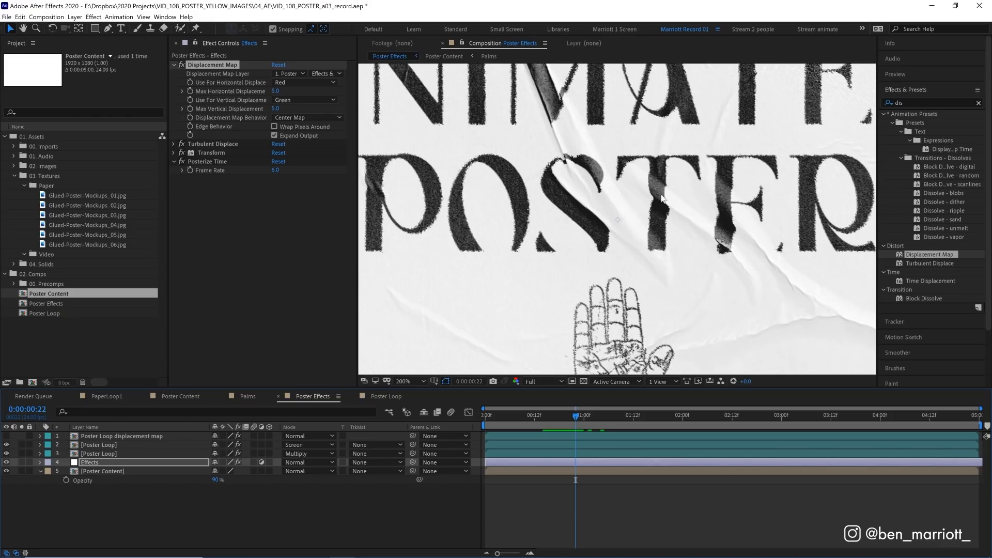
mouse_move(668, 162)
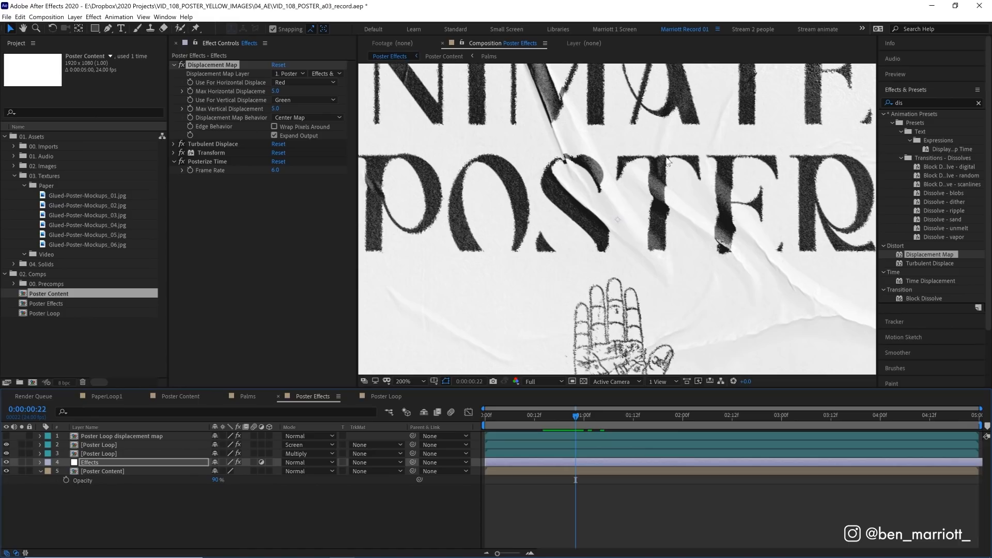
mouse_move(629, 196)
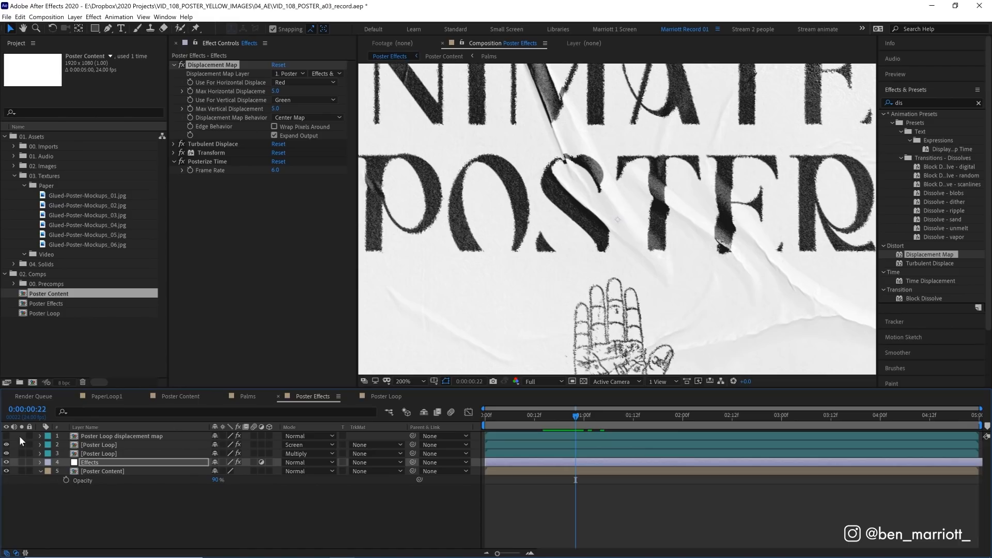
click(122, 436)
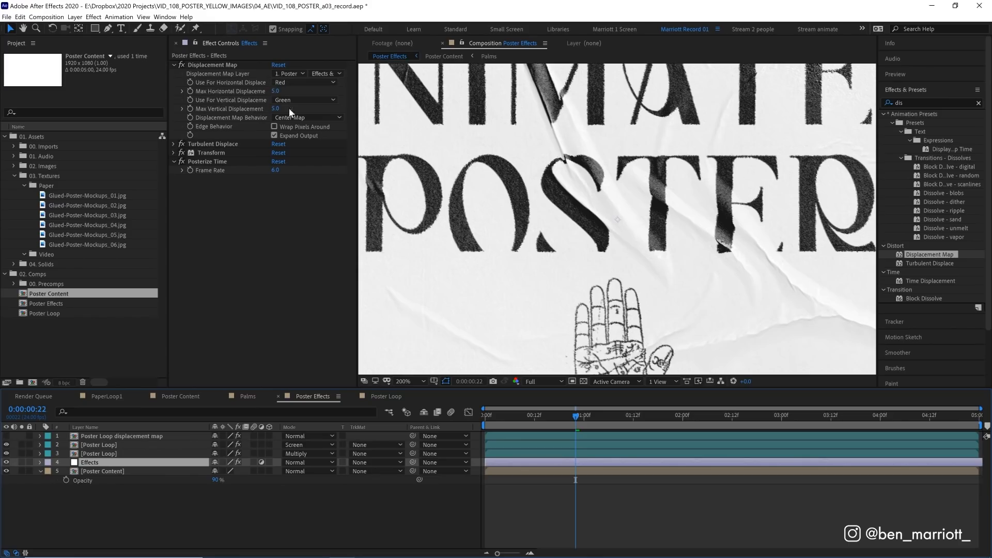
Set horizontal and vertical displacement to Luminance and enter the maximum displacement amount (-2).
click(303, 82)
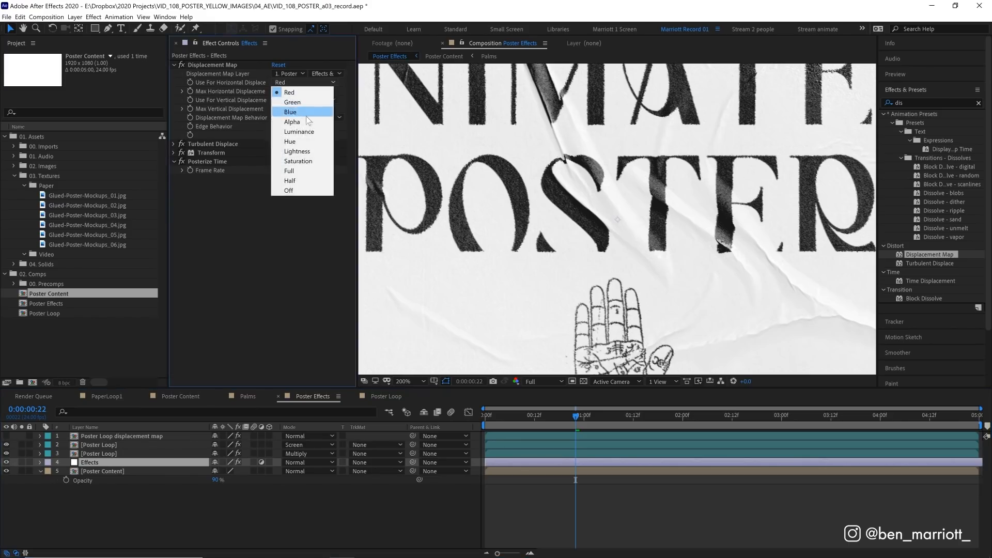
click(293, 101)
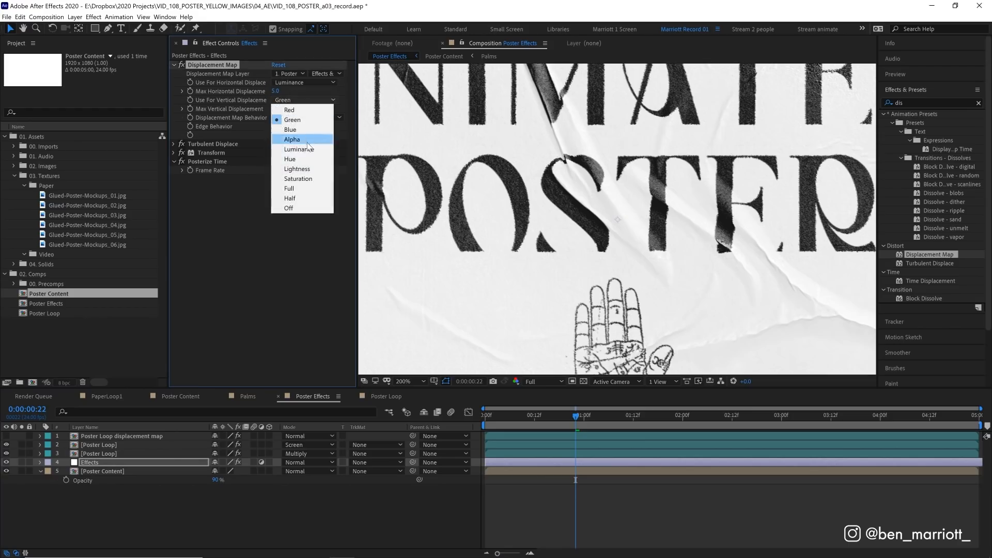
click(299, 150)
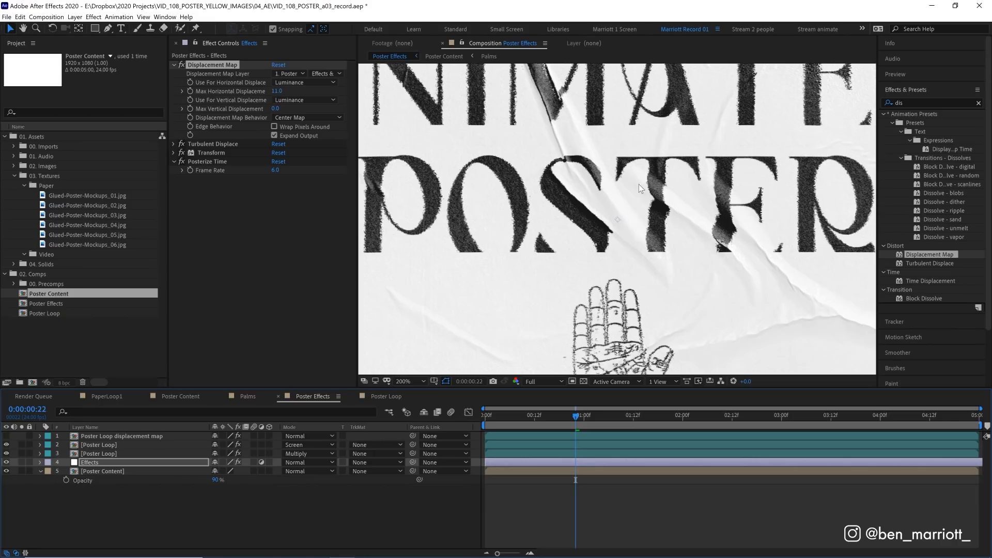
mouse_move(665, 188)
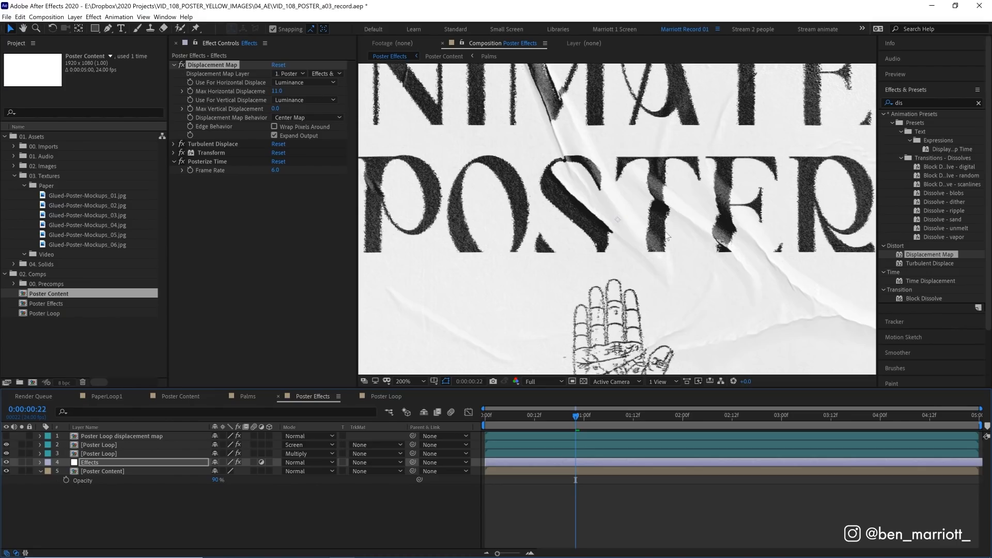
double_click(276, 91)
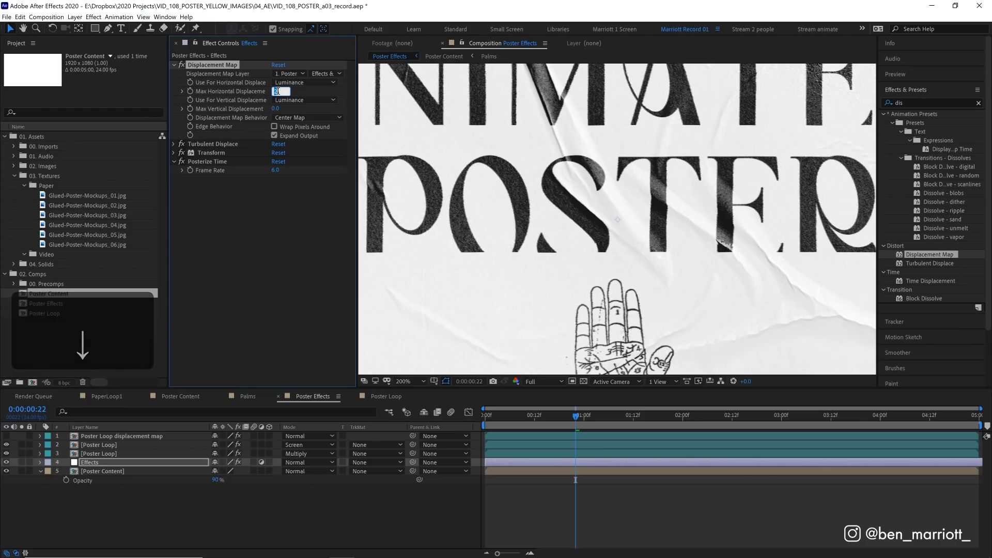
text(1)
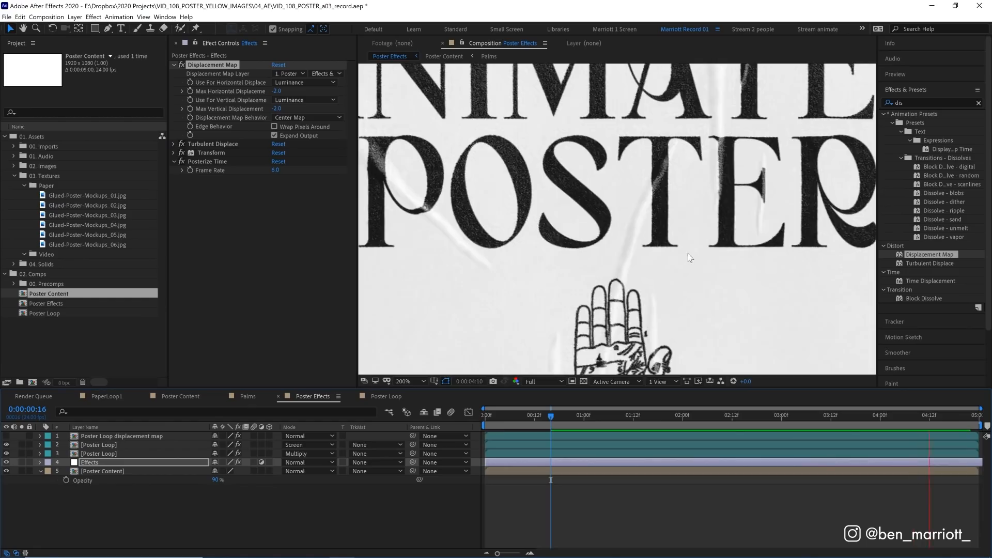
click(671, 416)
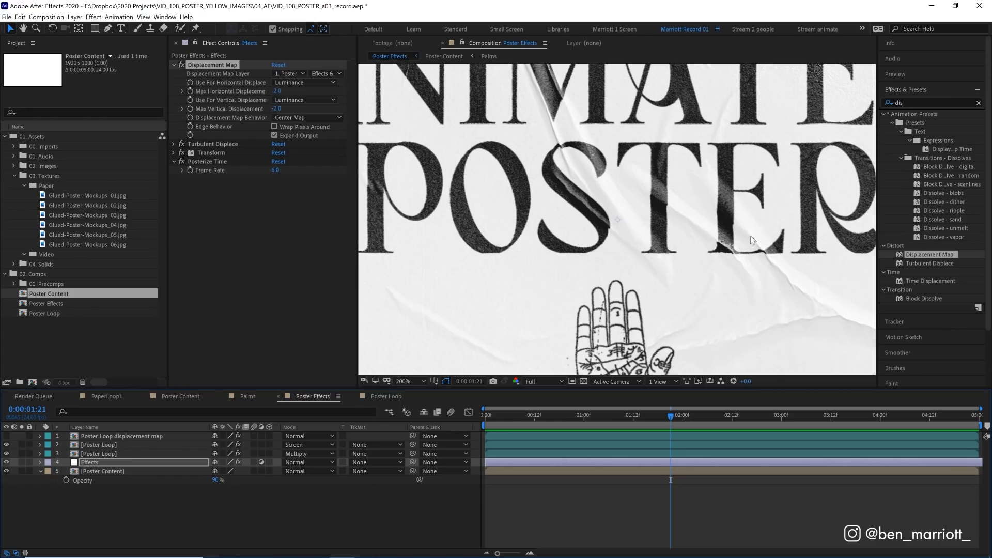
mouse_move(722, 204)
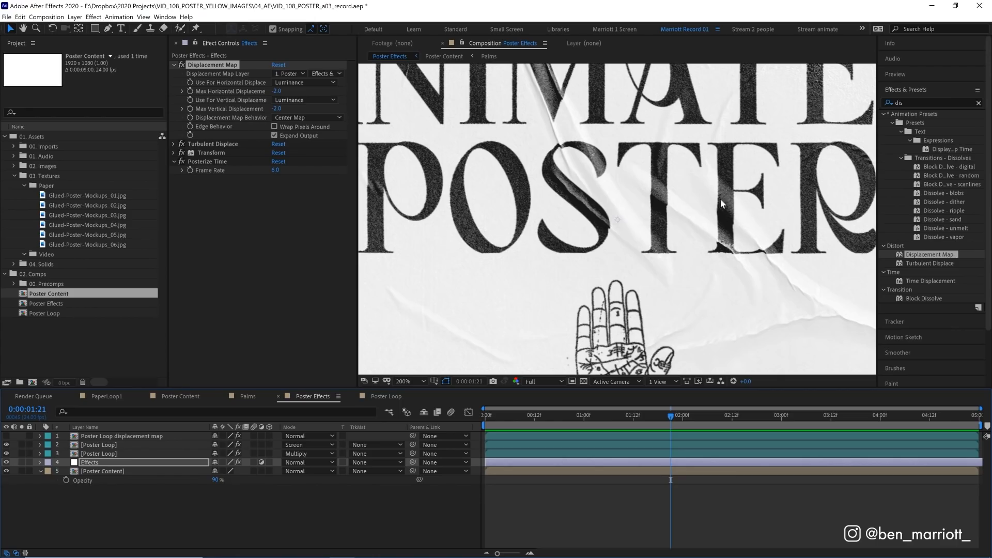